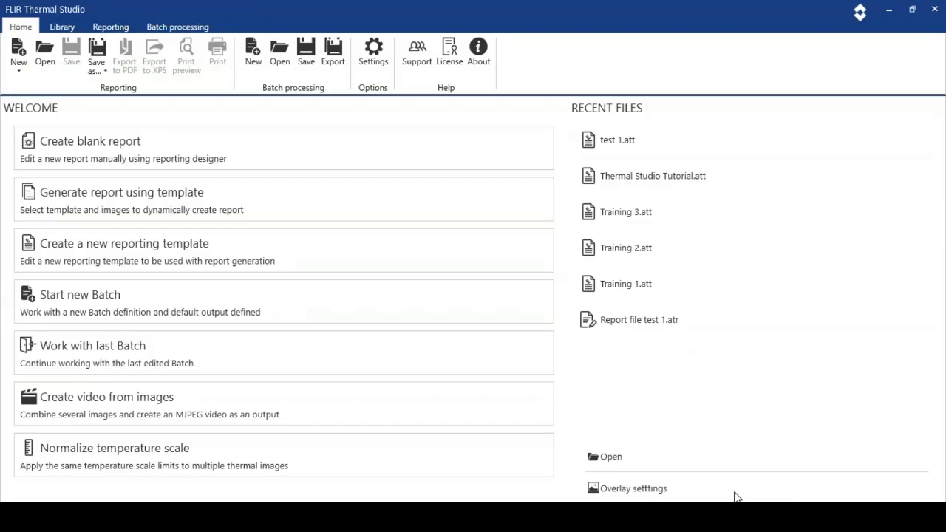
mouse_move(71, 112)
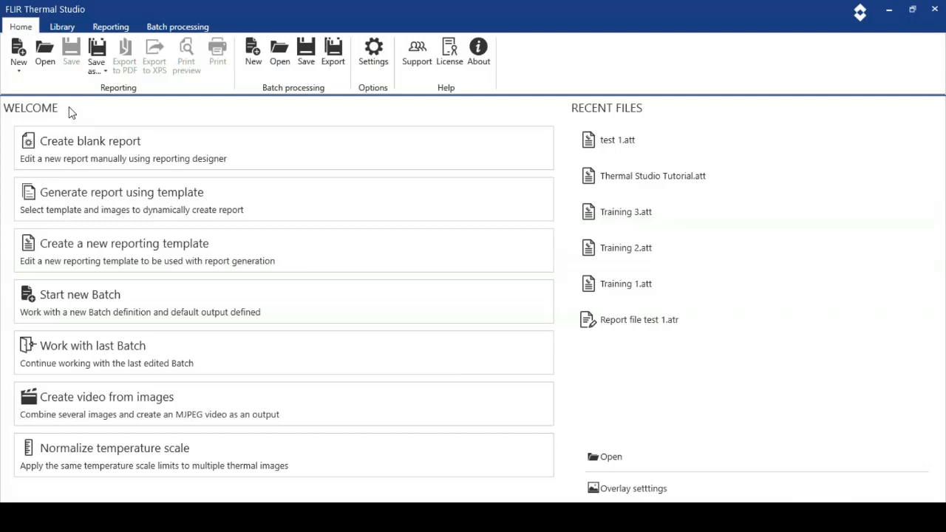
mouse_move(35, 87)
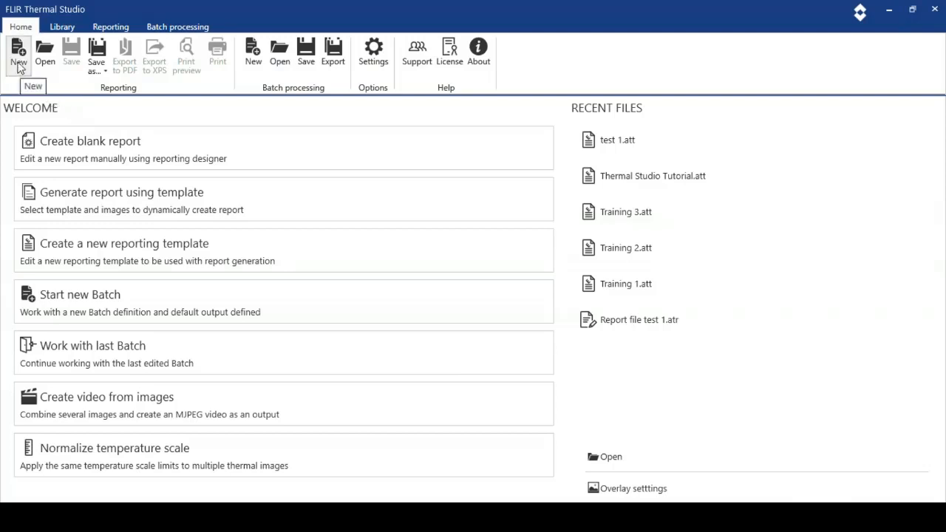
Start a new reporting template (Template 1) with a single blank page from the New menu.
click(18, 54)
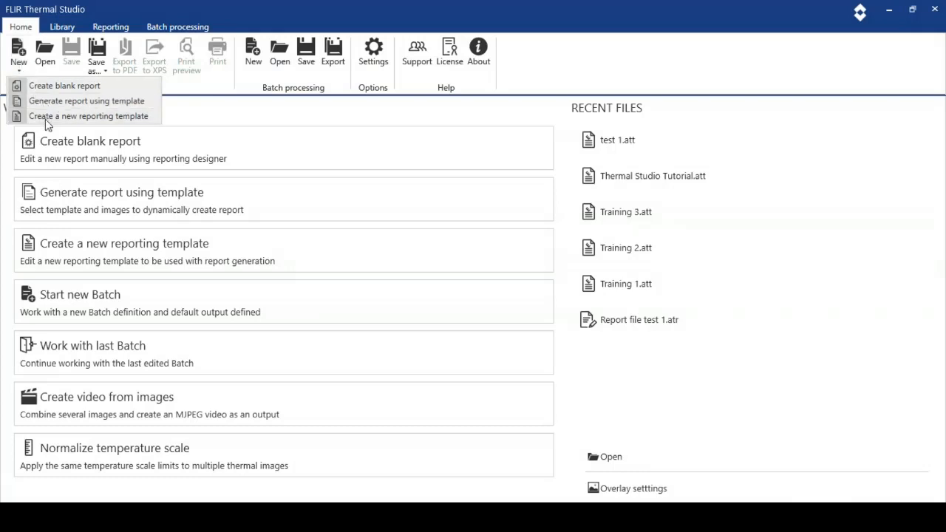
click(88, 116)
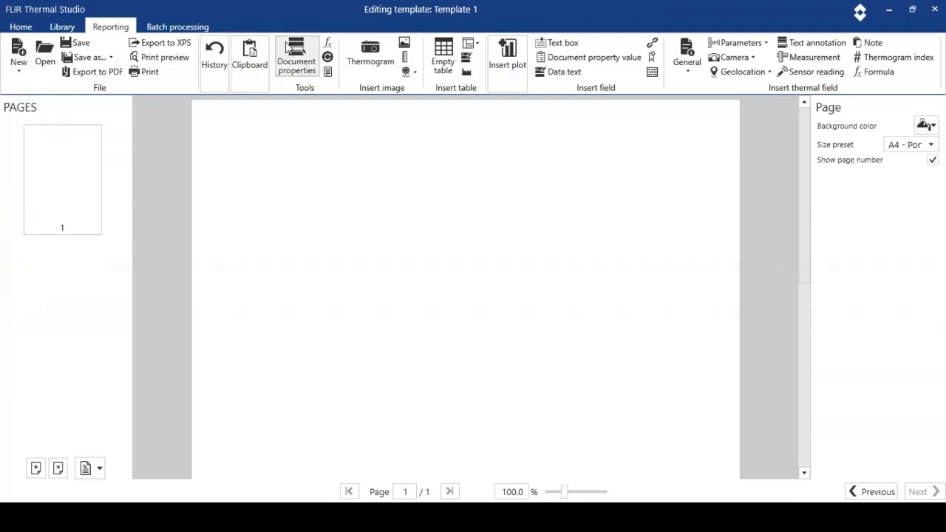
mouse_move(308, 54)
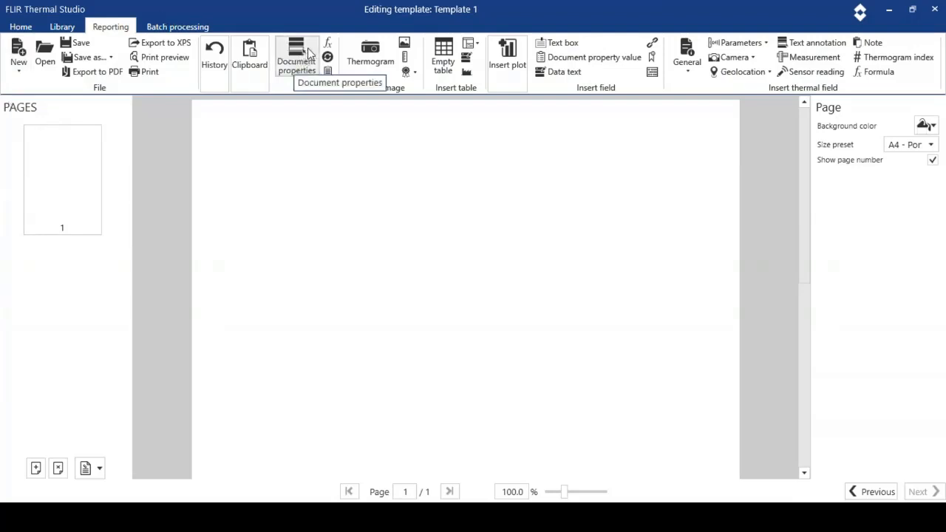
mouse_move(328, 56)
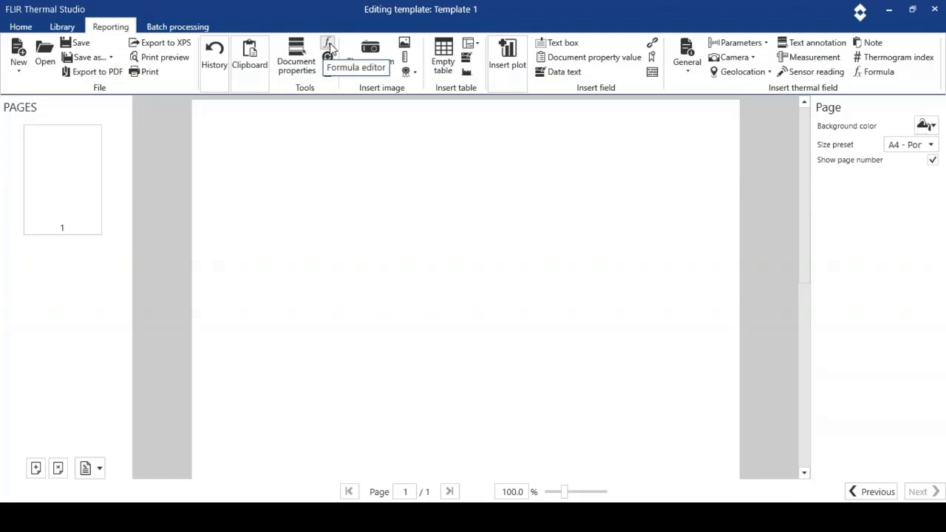
click(328, 55)
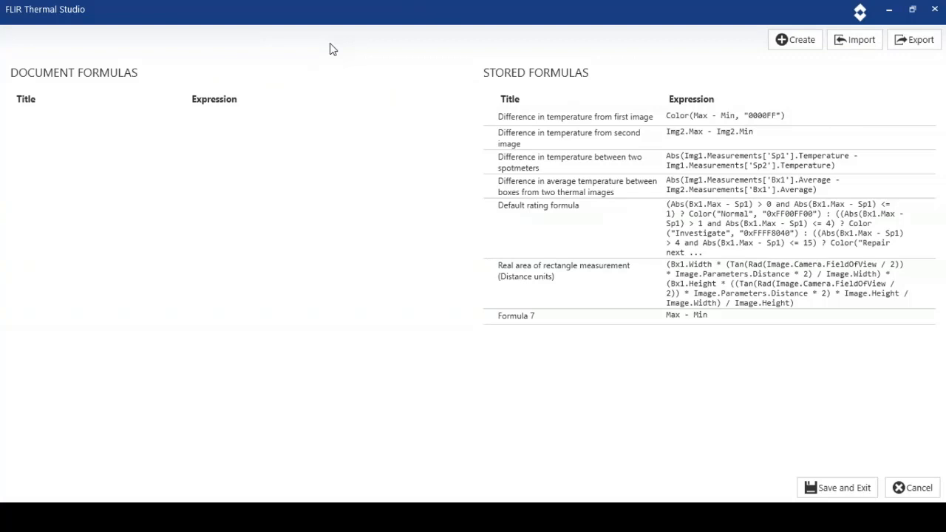
mouse_move(831, 418)
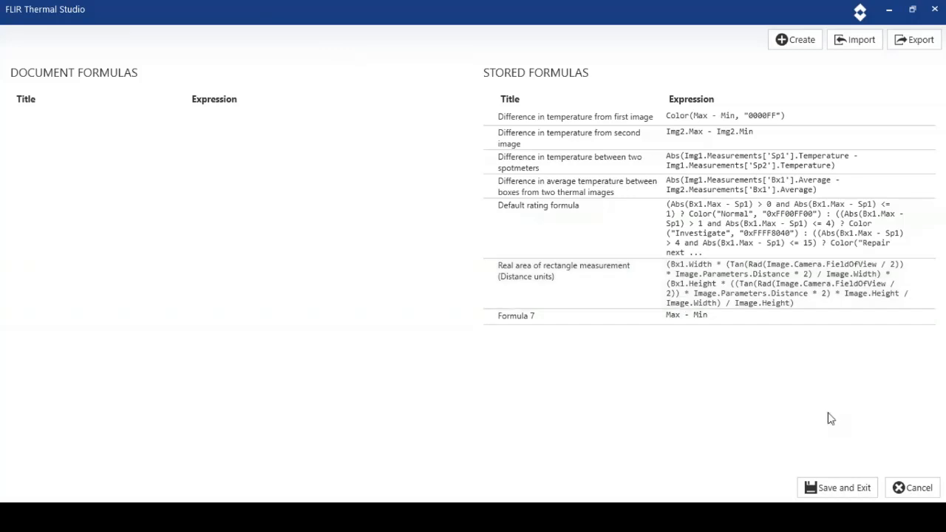
mouse_move(894, 465)
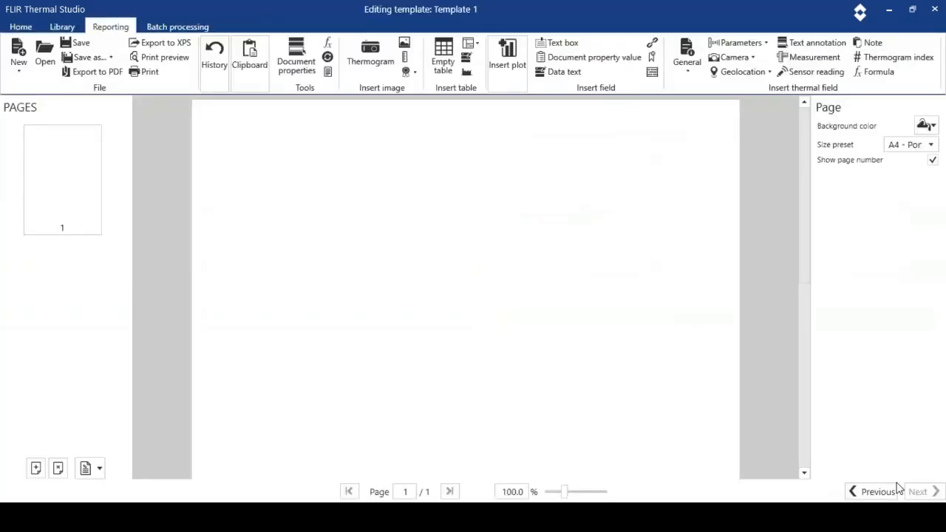
mouse_move(343, 115)
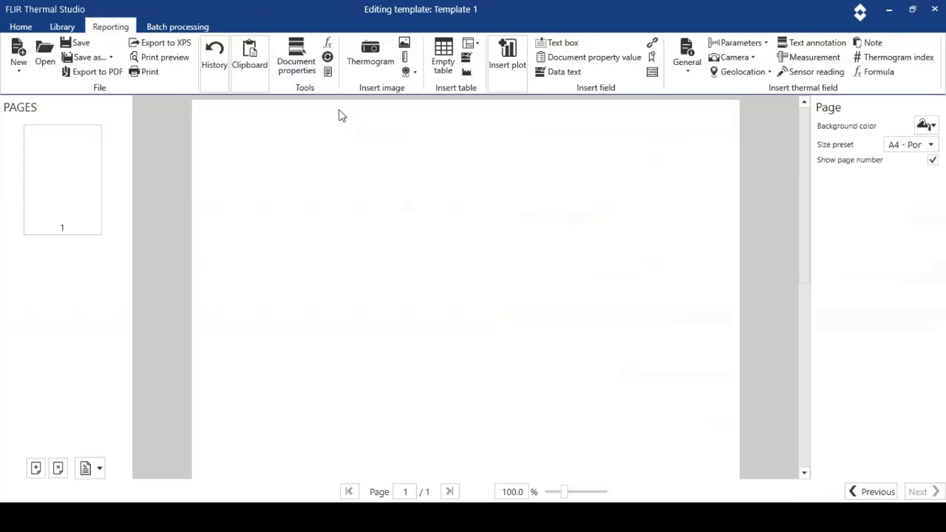
mouse_move(327, 73)
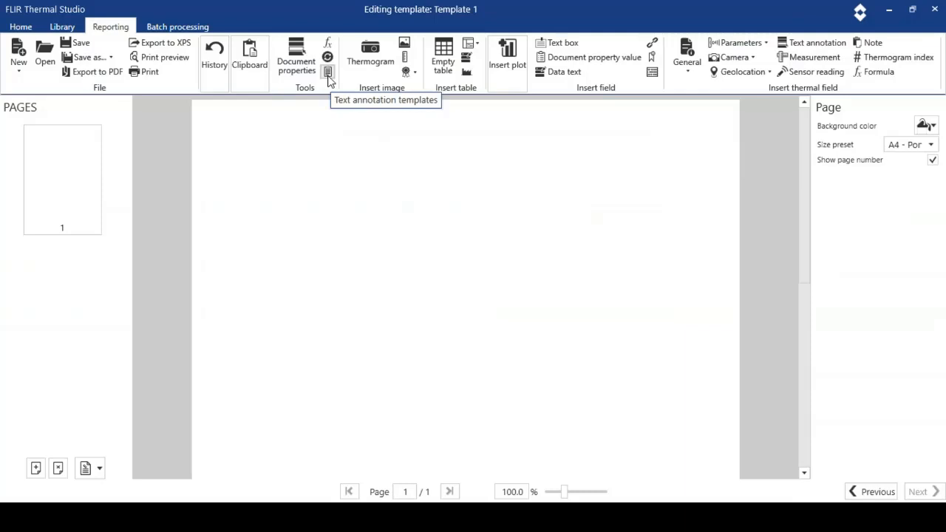
click(327, 73)
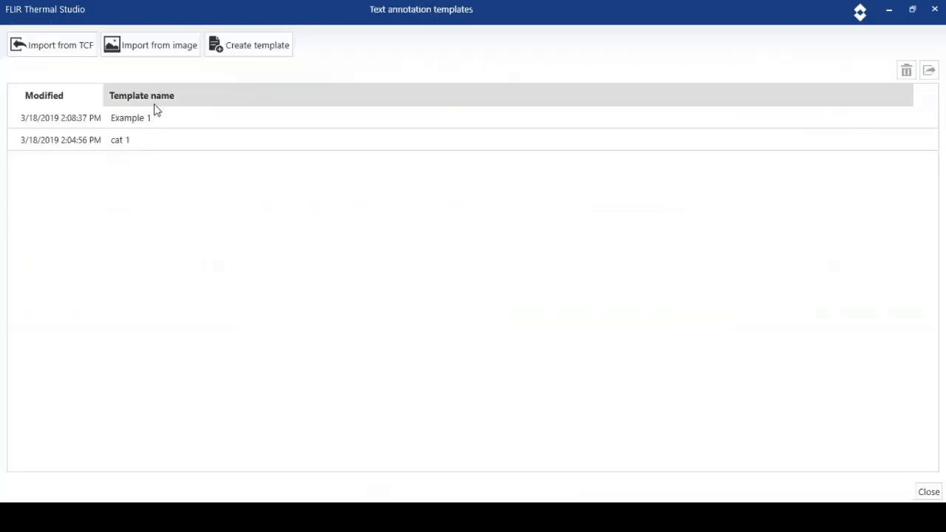
click(131, 117)
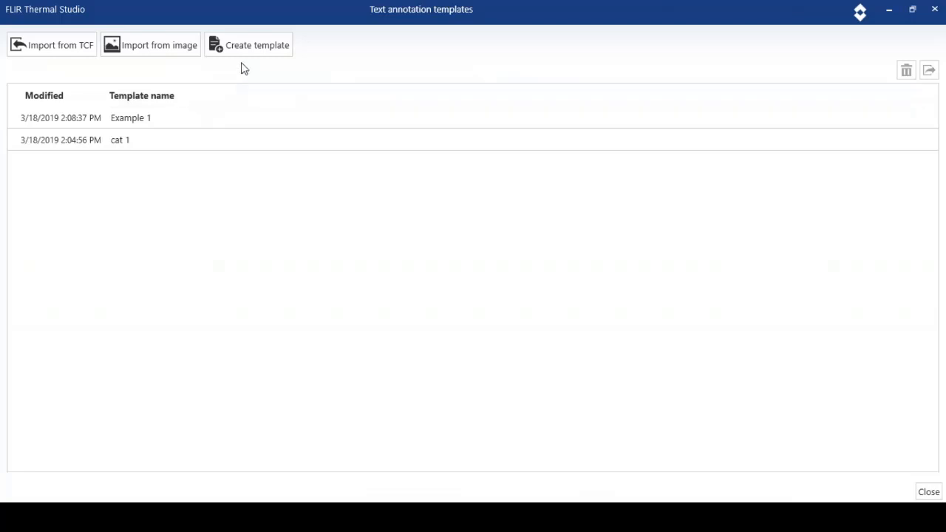
mouse_move(254, 50)
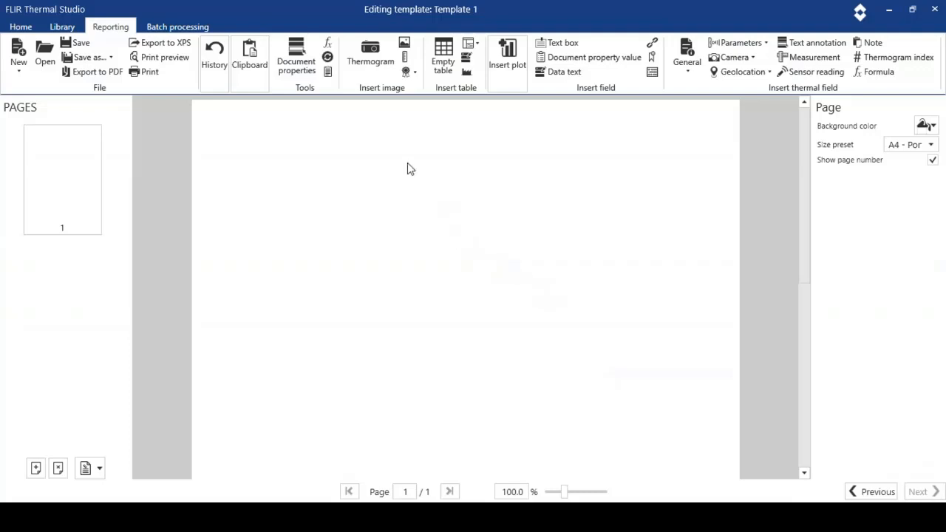
mouse_move(370, 56)
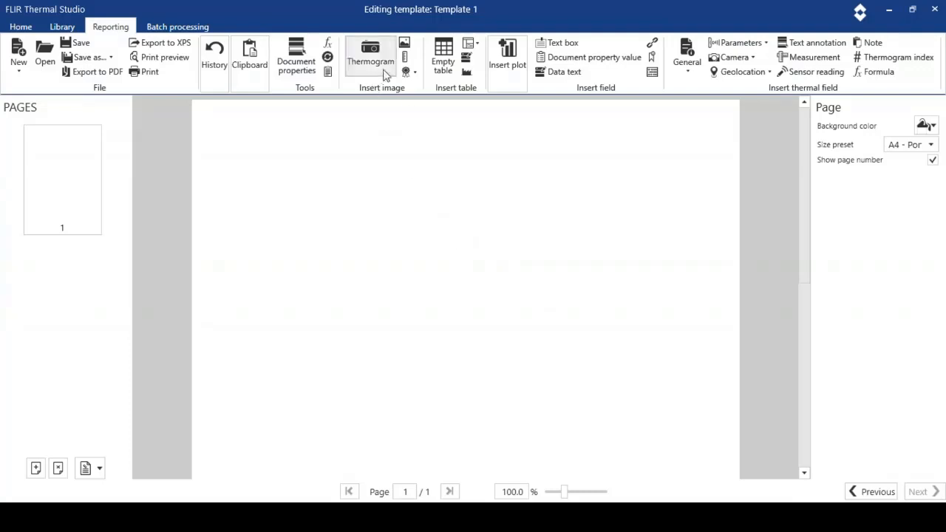
mouse_move(370, 60)
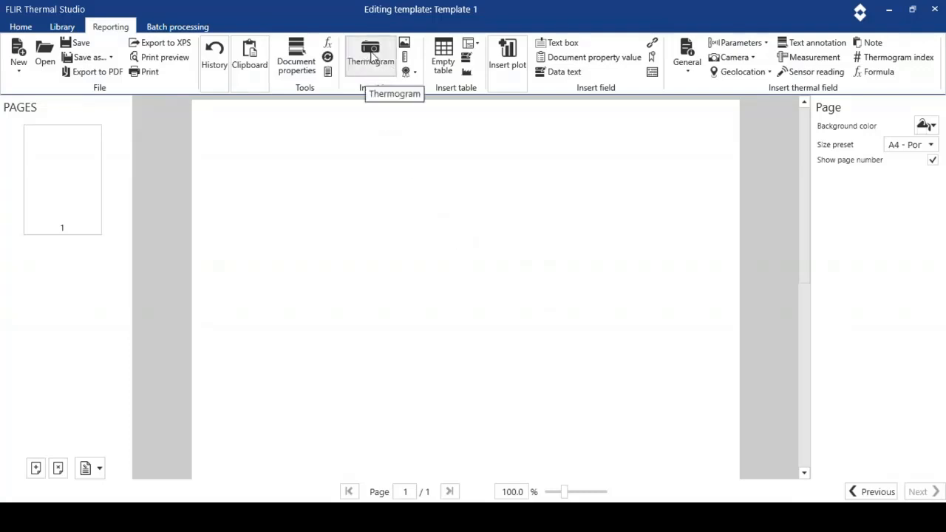
Insert a thermogram image onto the template page.
click(370, 55)
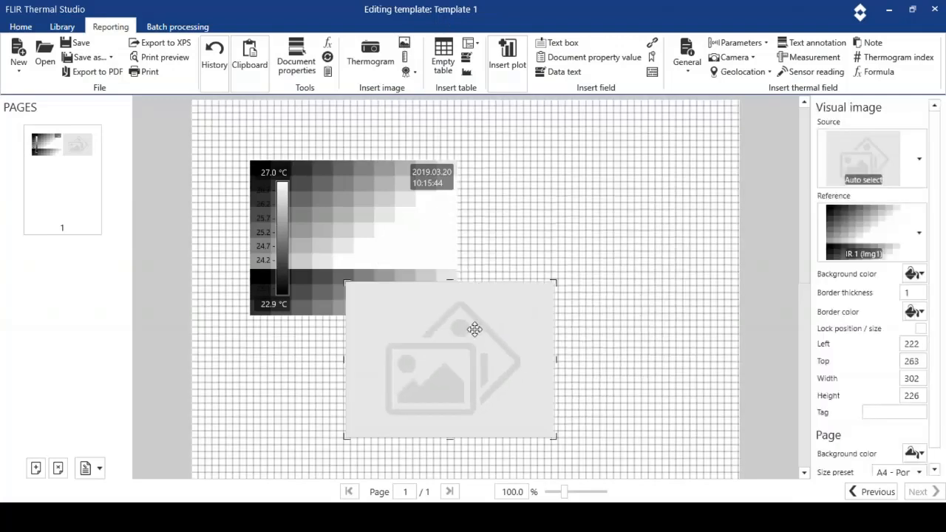
Move the visual image under the thermogram and add a map plot and a profile plot on the right.
drag(473, 329, 376, 380)
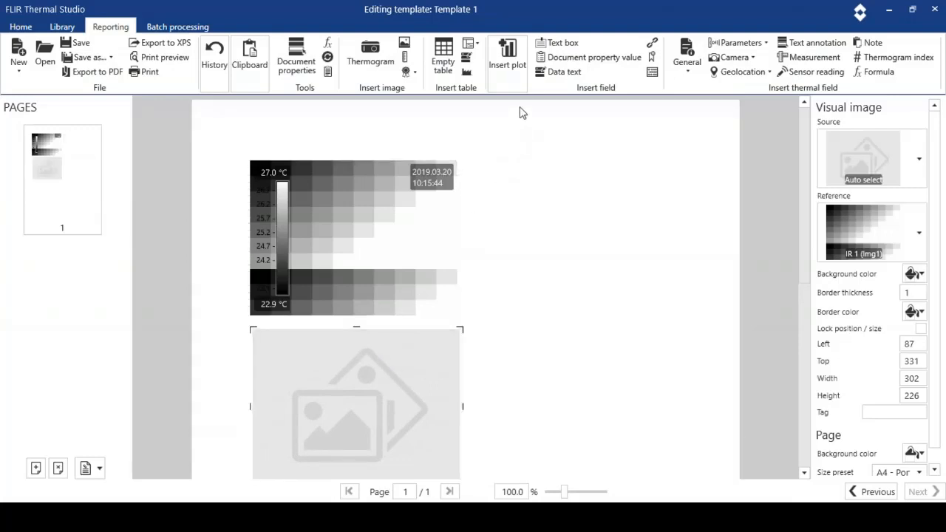
click(507, 56)
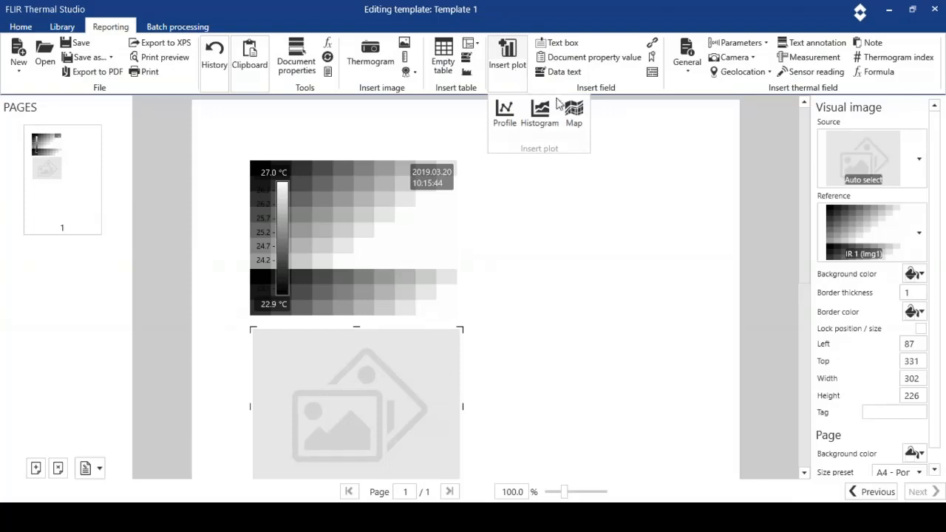
mouse_move(575, 115)
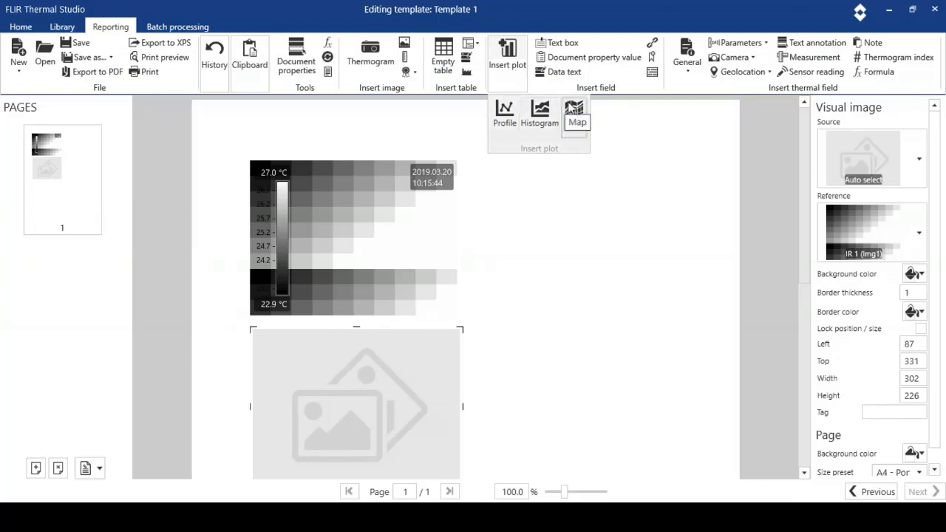
click(577, 114)
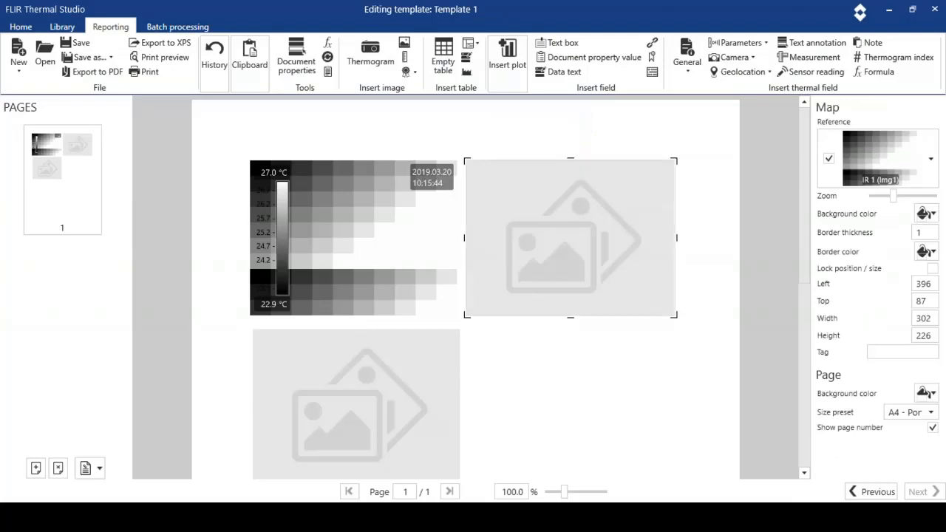
mouse_move(572, 172)
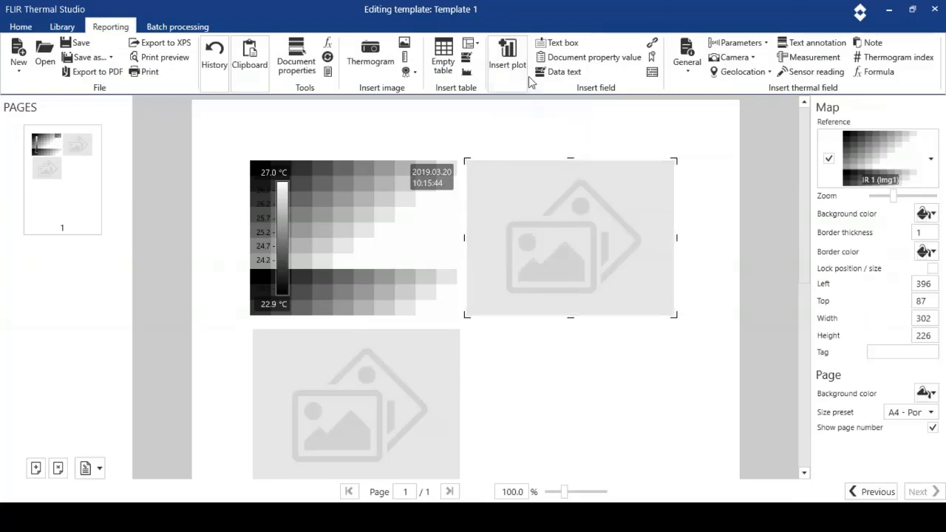
click(507, 56)
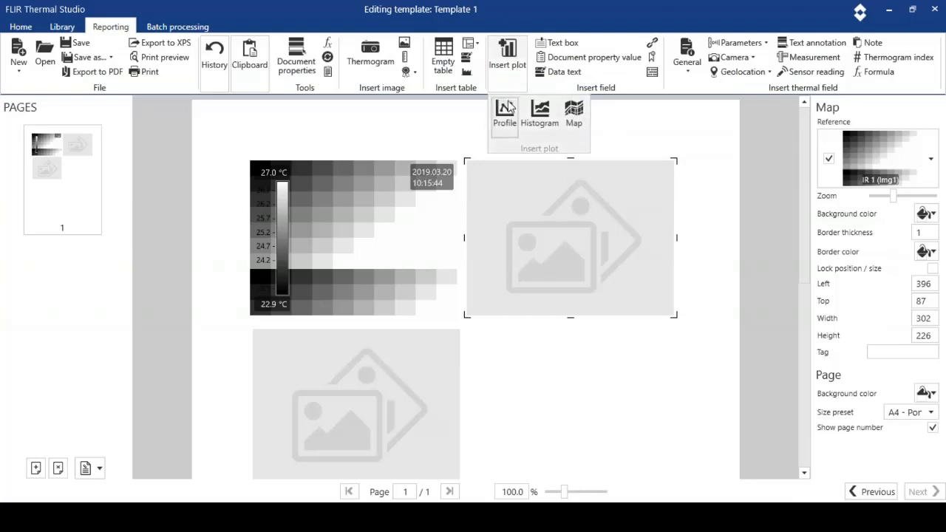
click(504, 115)
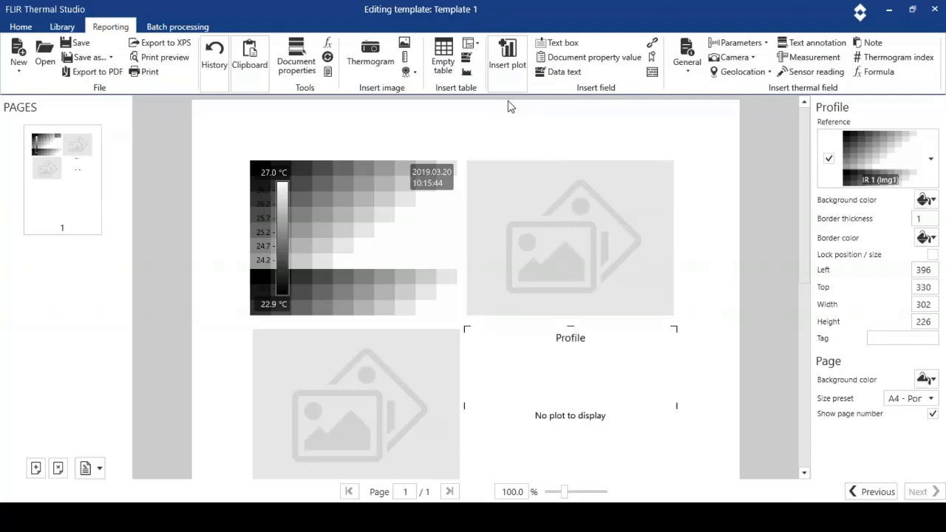
mouse_move(512, 114)
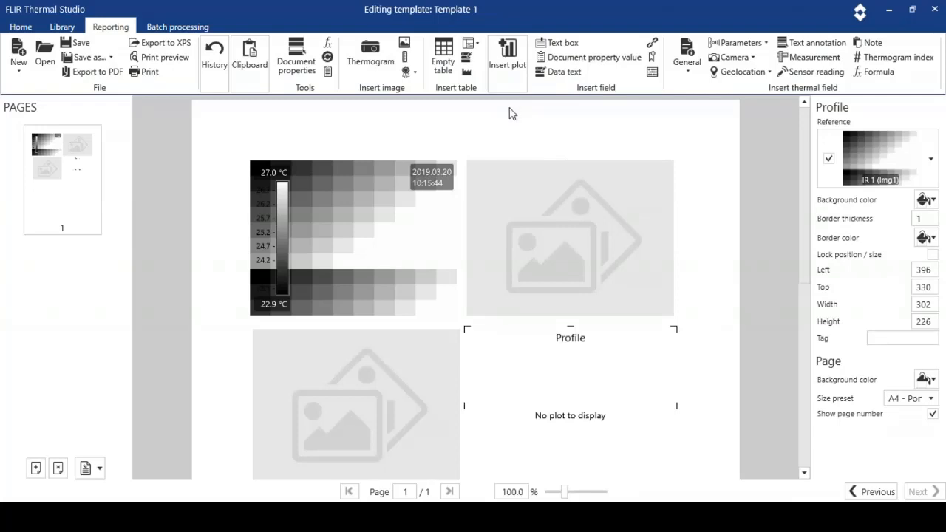
mouse_move(571, 115)
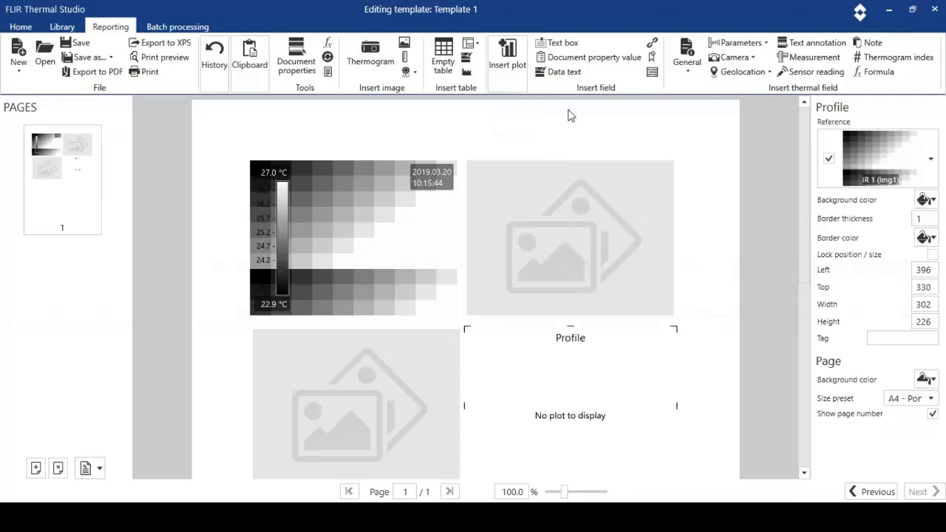
mouse_move(820, 136)
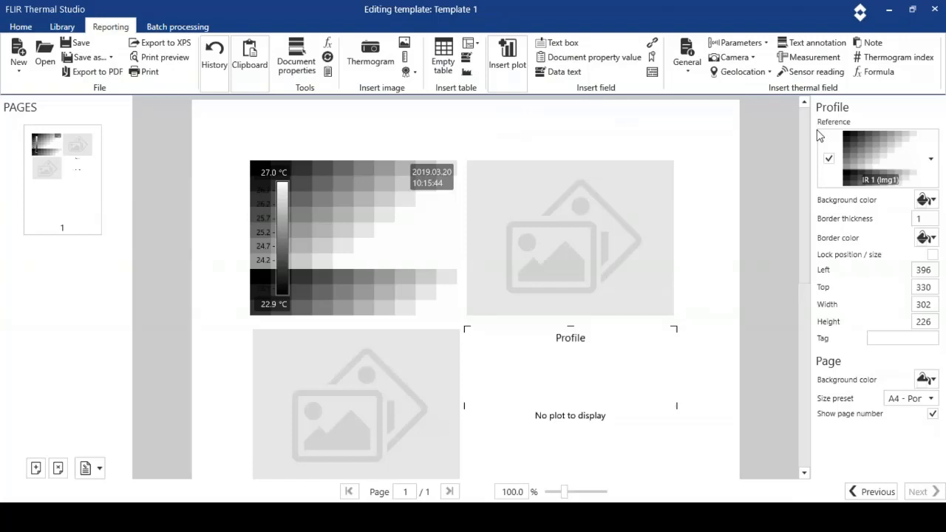
mouse_move(839, 180)
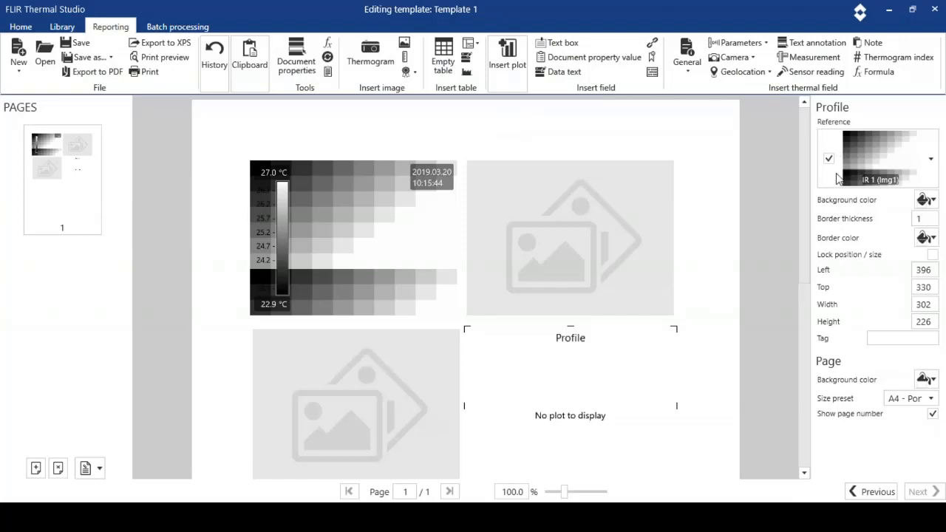
mouse_move(461, 268)
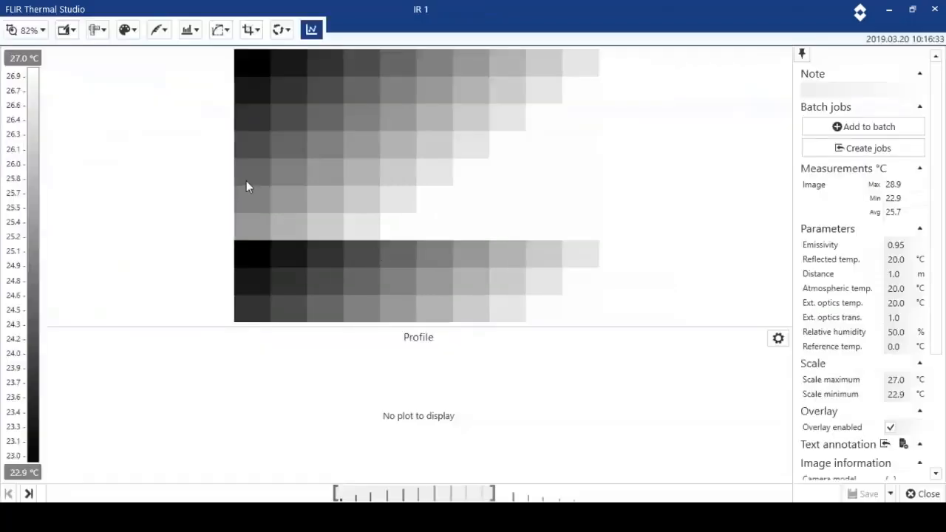
mouse_move(148, 70)
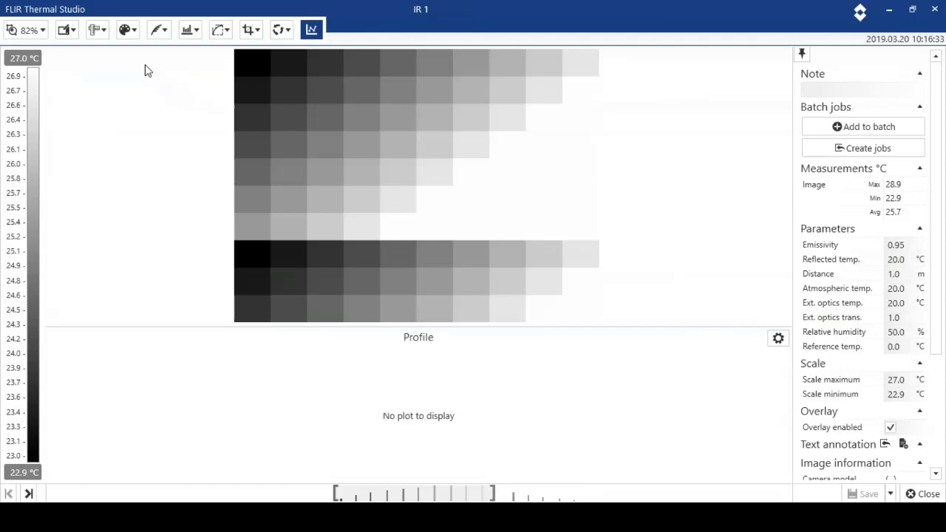
Draw line measurement Li1 across the thermal image, extending into the lower dark band.
click(94, 29)
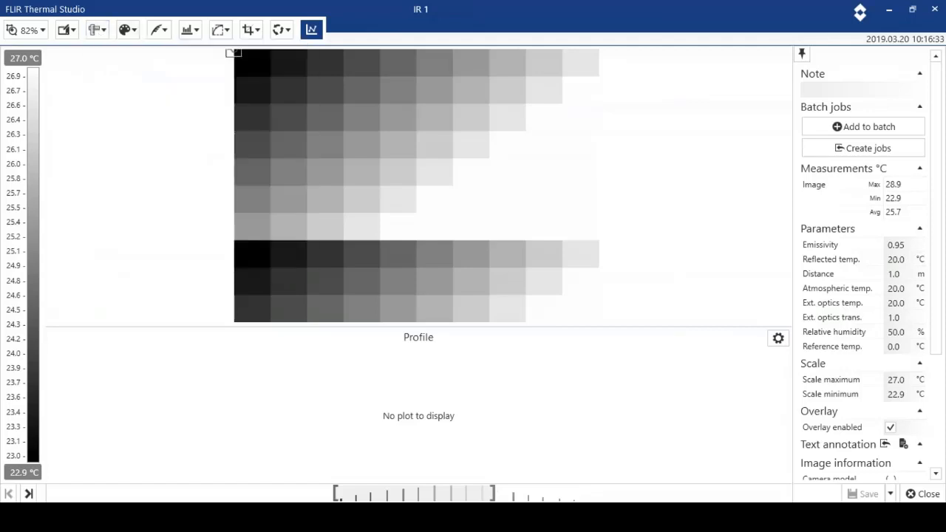
drag(234, 52, 251, 119)
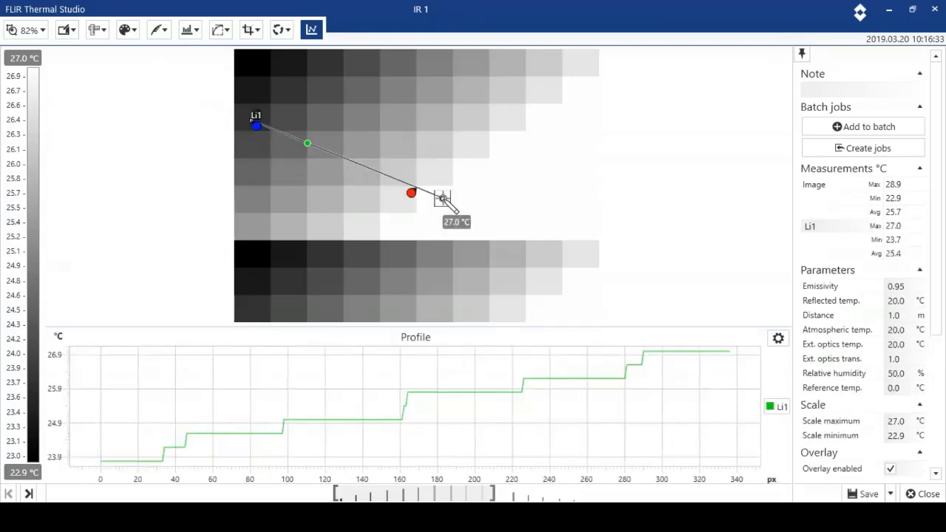
drag(412, 194, 485, 239)
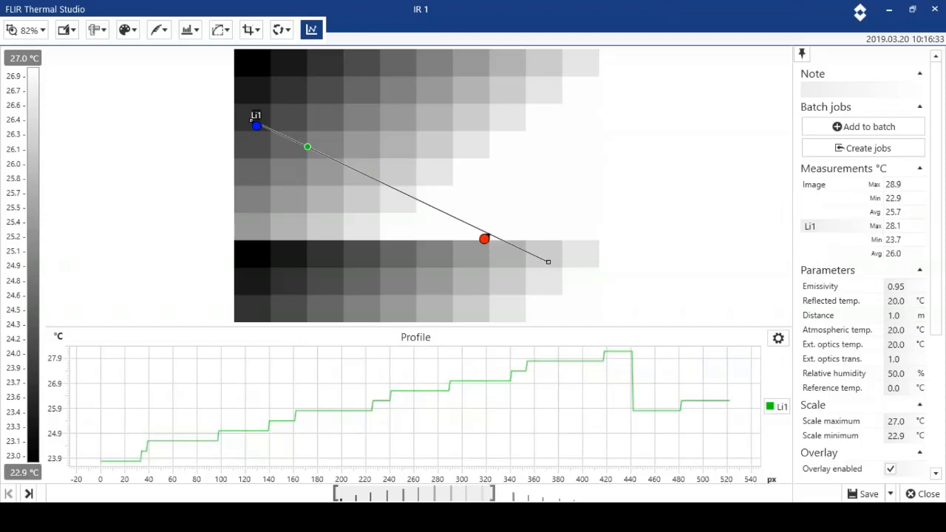
mouse_move(308, 139)
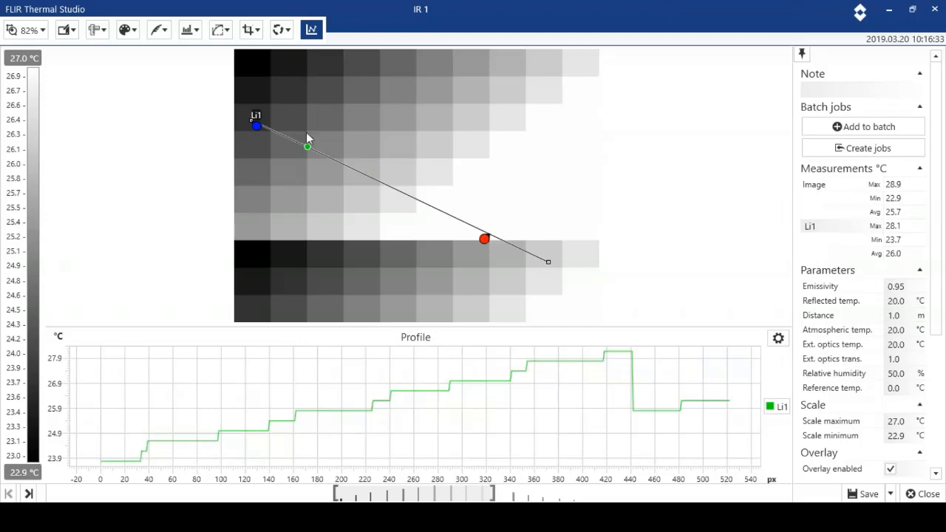
mouse_move(97, 30)
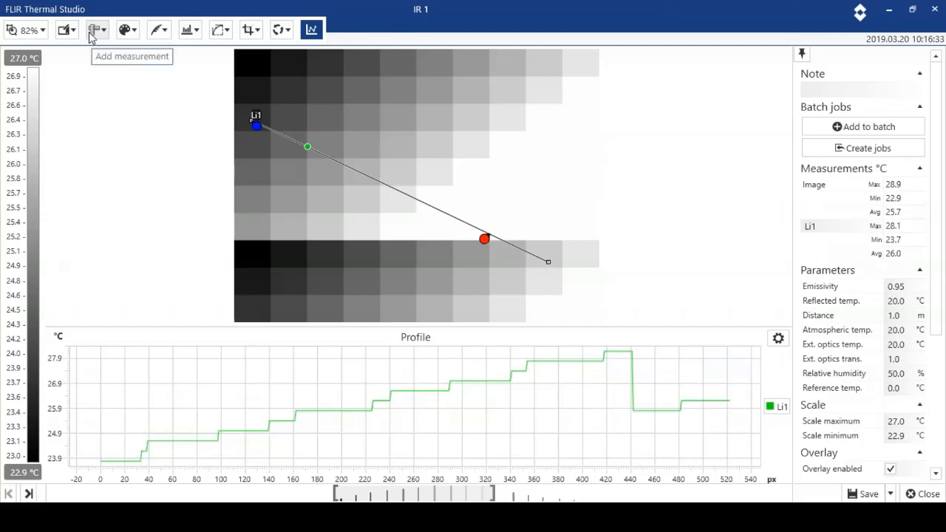
Add two spotmeters and a box measurement over the thermal image.
click(96, 29)
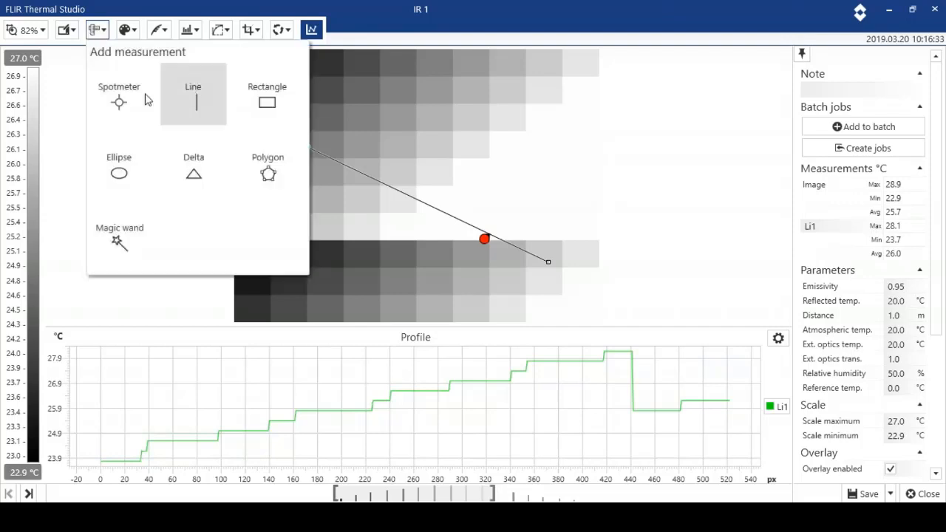
click(118, 97)
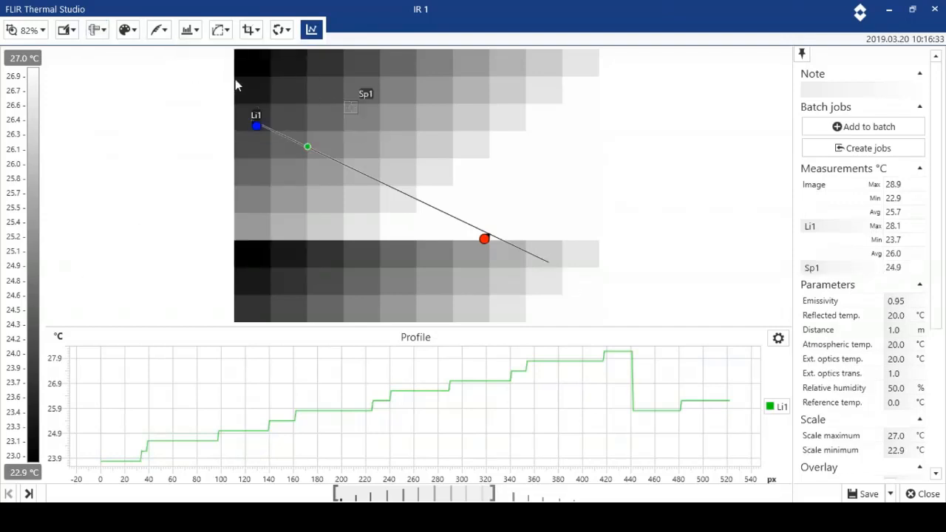
click(92, 29)
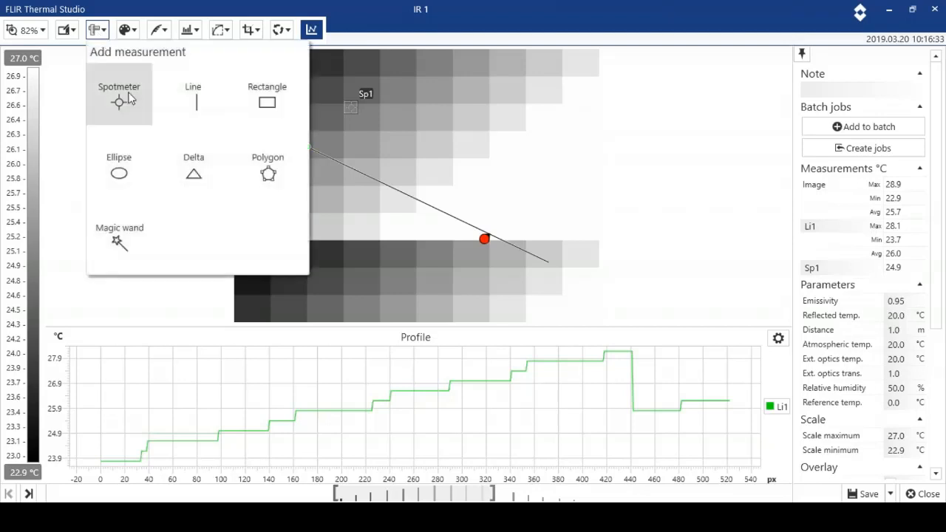
click(119, 94)
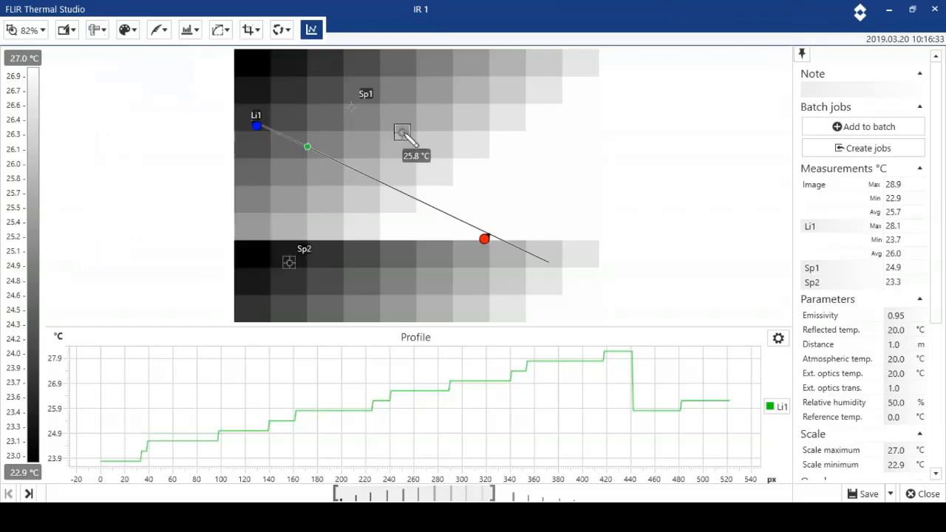
drag(402, 131, 541, 257)
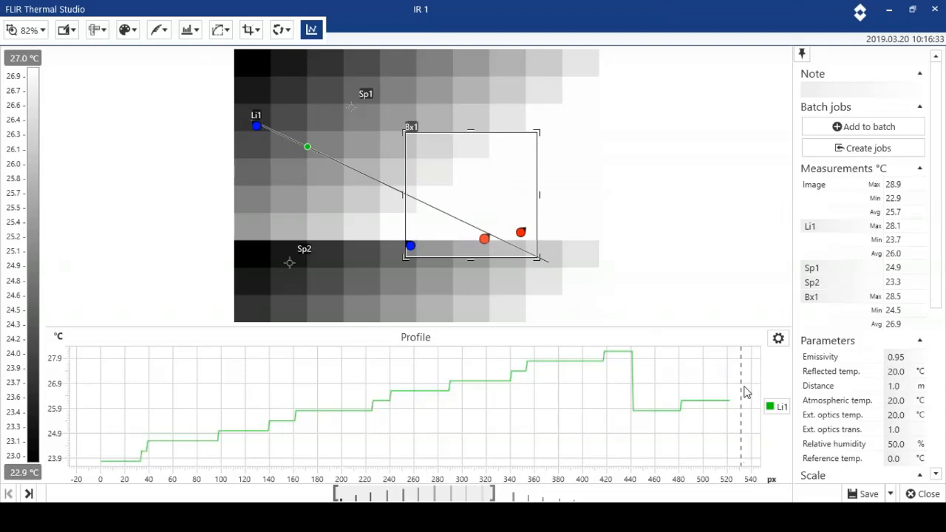
mouse_move(869, 494)
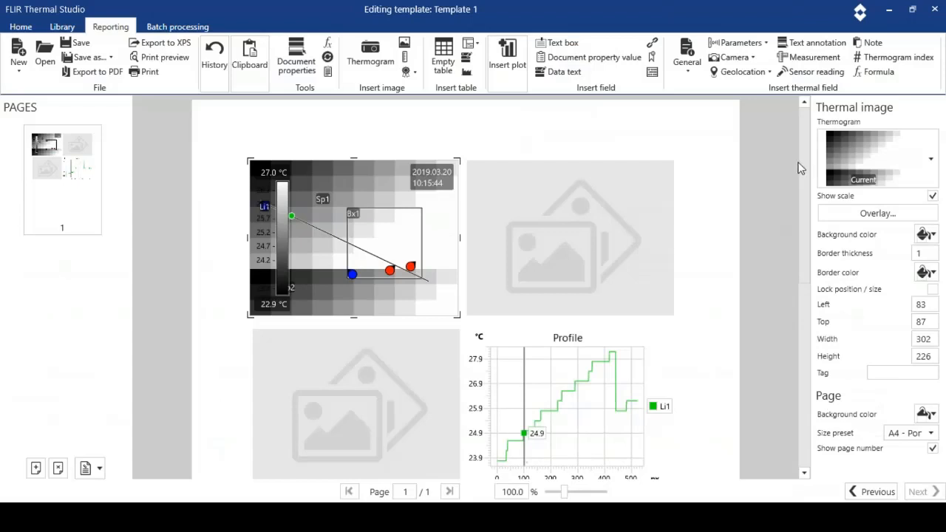
Insert the Parameters and Measurements tables below the image area.
scroll(down, 3)
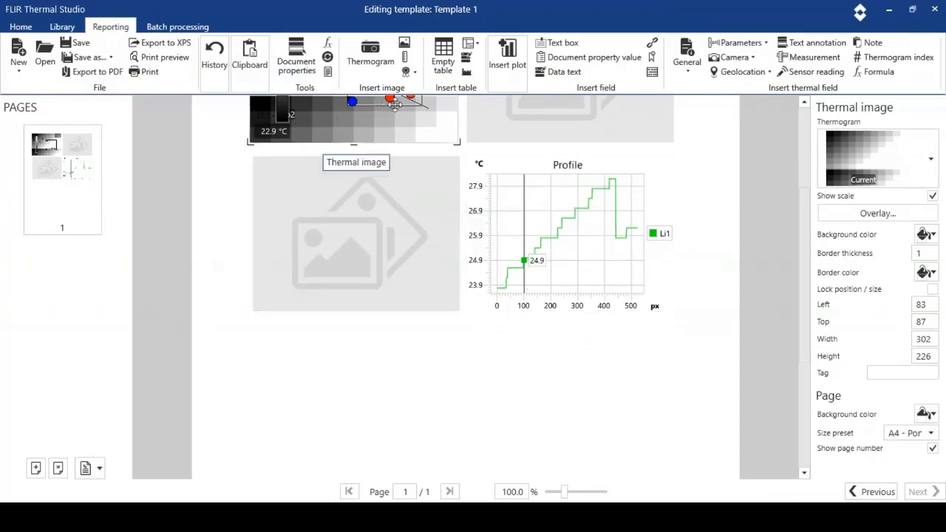
mouse_move(443, 56)
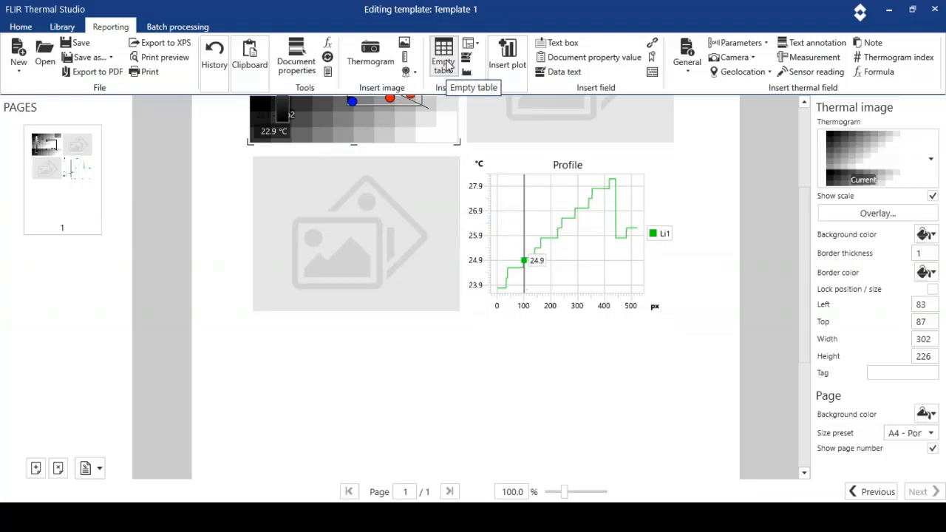
click(482, 49)
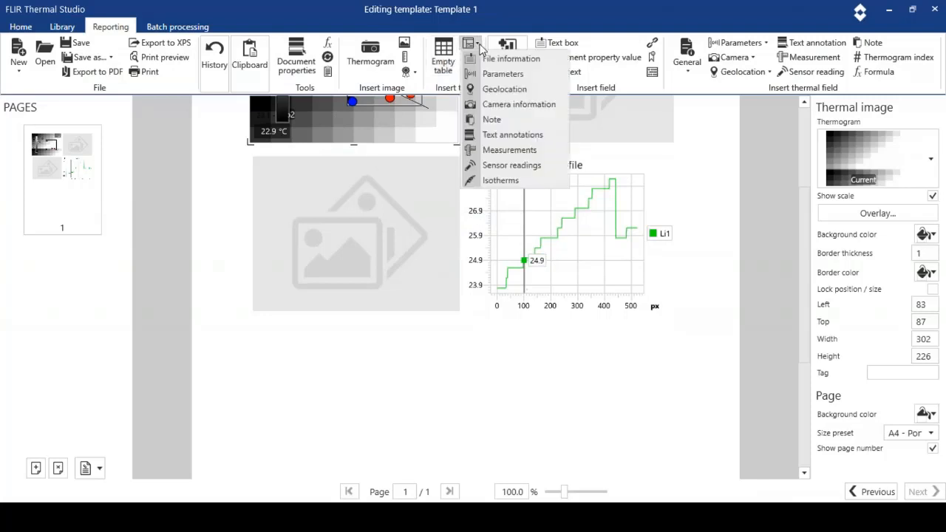
mouse_move(486, 78)
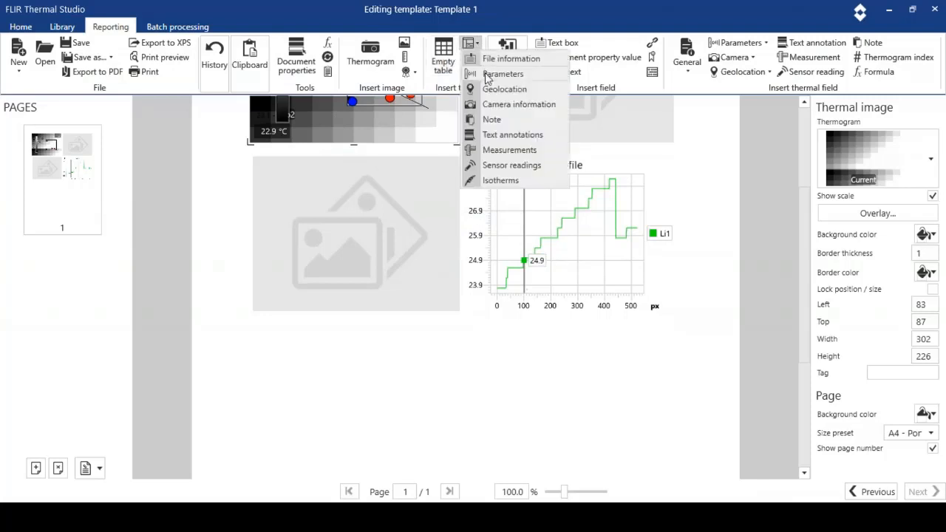
click(503, 74)
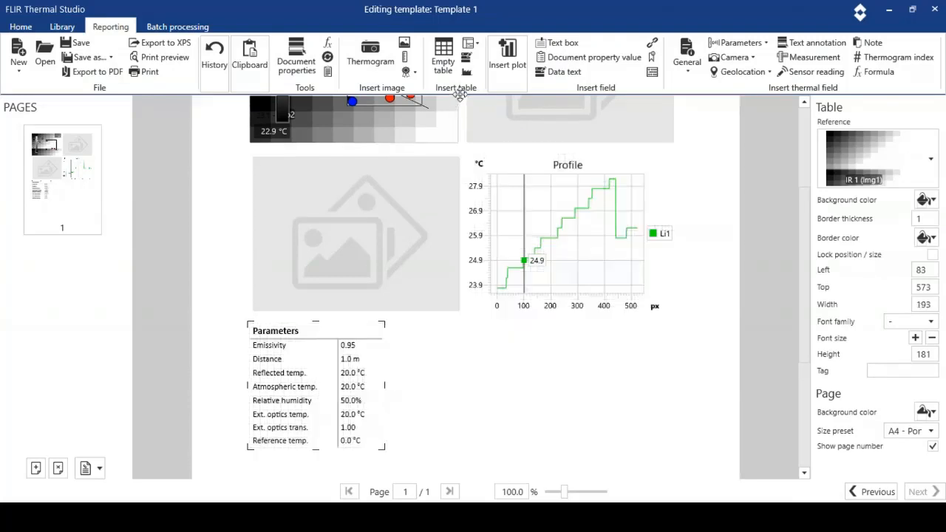
click(479, 42)
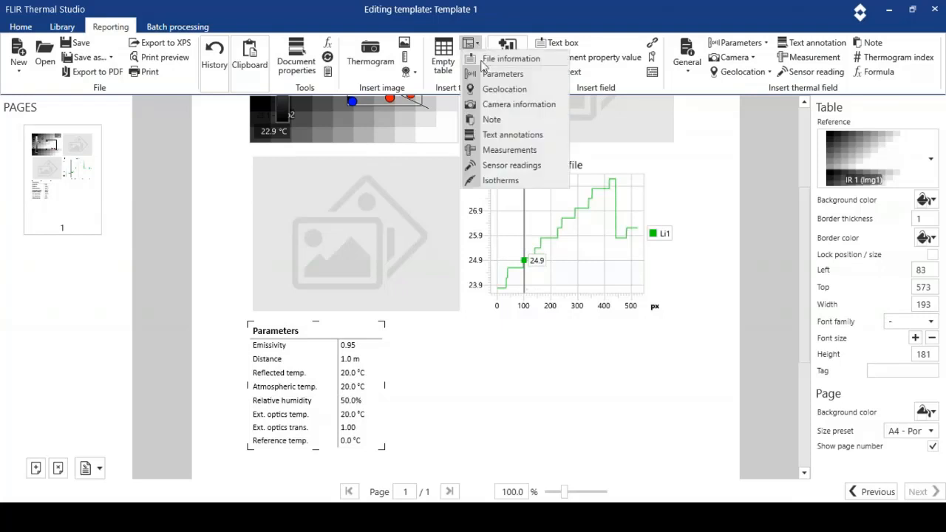
click(510, 149)
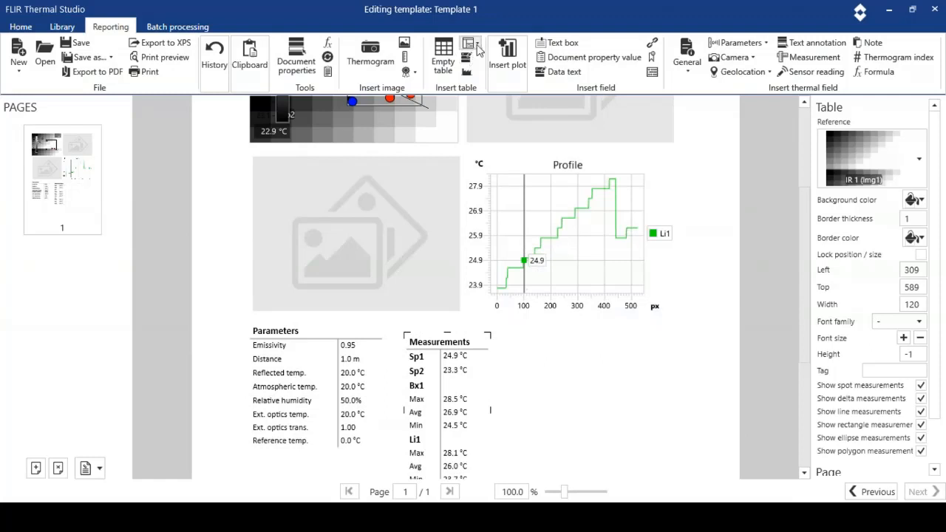
Insert a Camera information table and place it beside the measurements table.
click(471, 55)
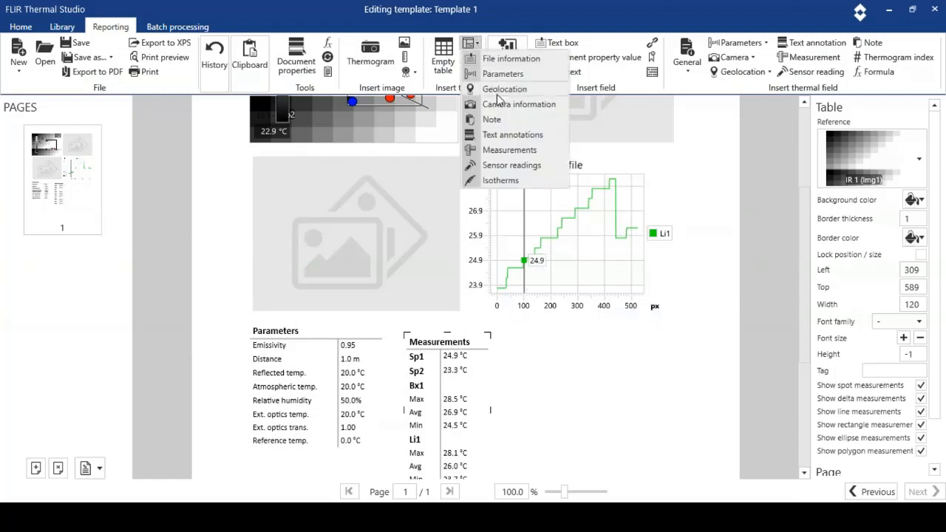
mouse_move(501, 107)
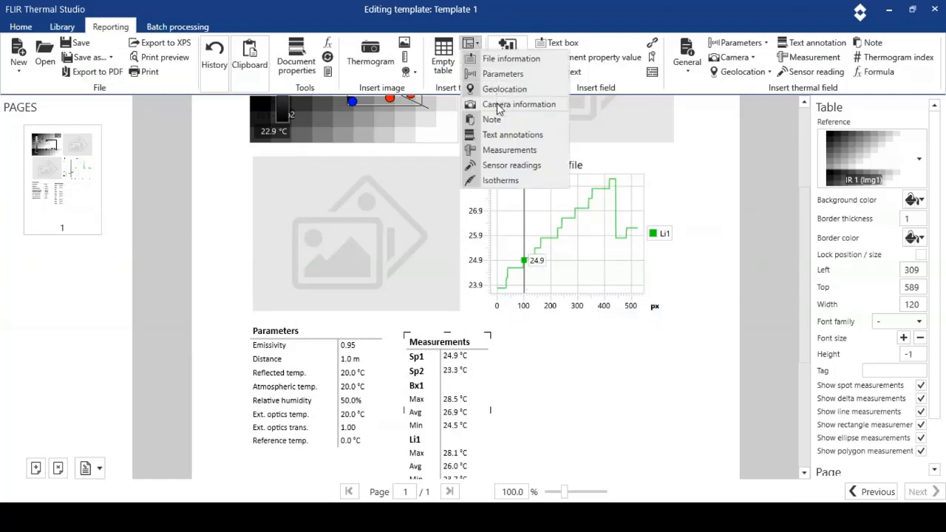
click(519, 104)
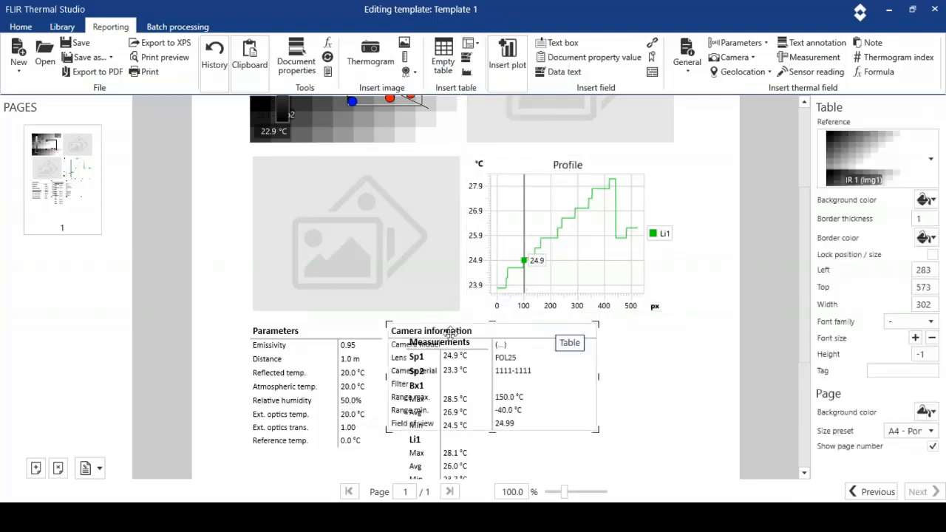
click(540, 337)
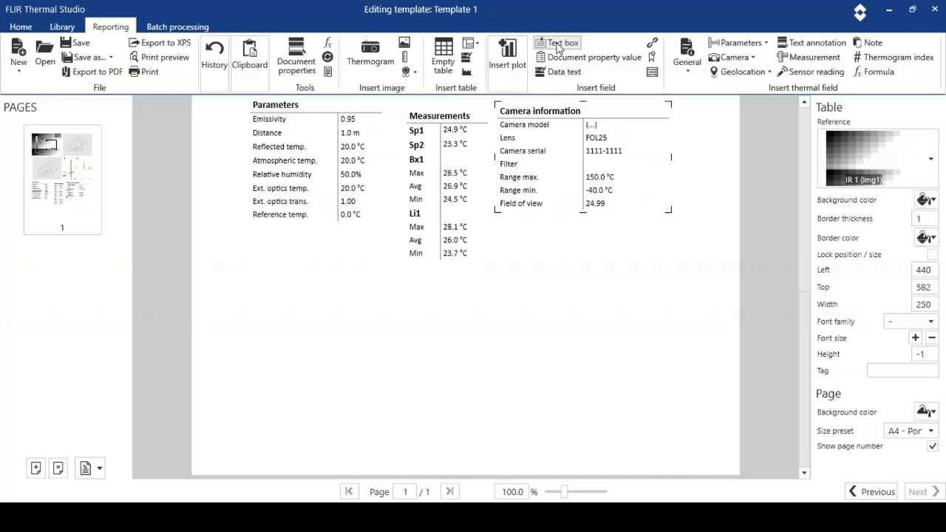
Add a text box below the tables, widen it across the page and give it a visible border.
click(563, 43)
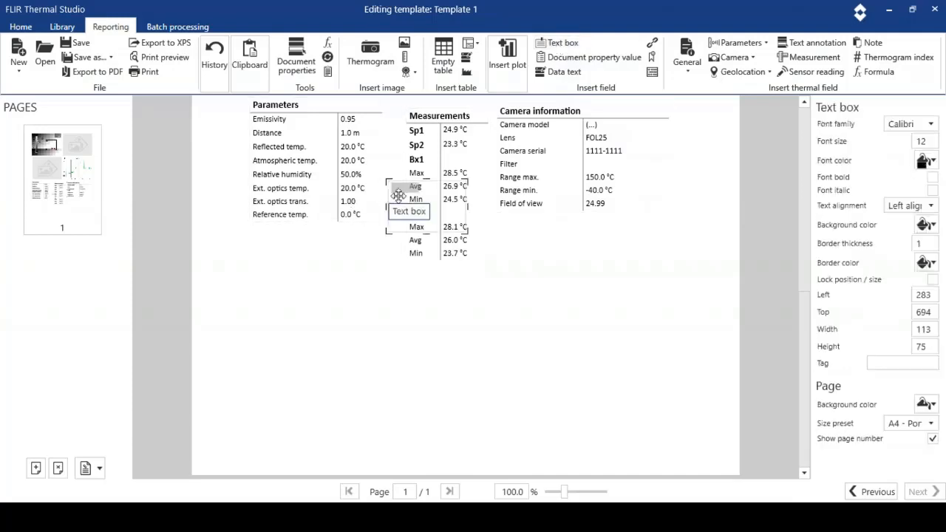
drag(407, 211, 266, 296)
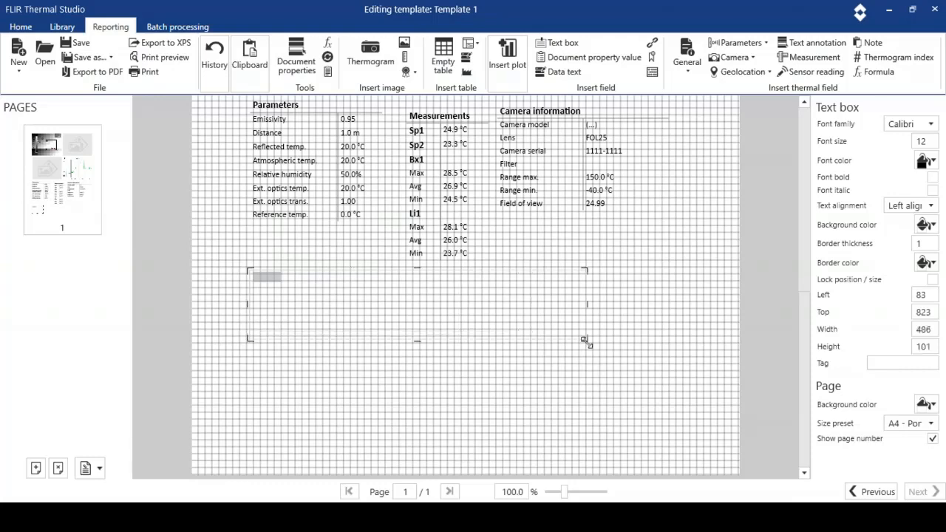
drag(587, 341, 696, 354)
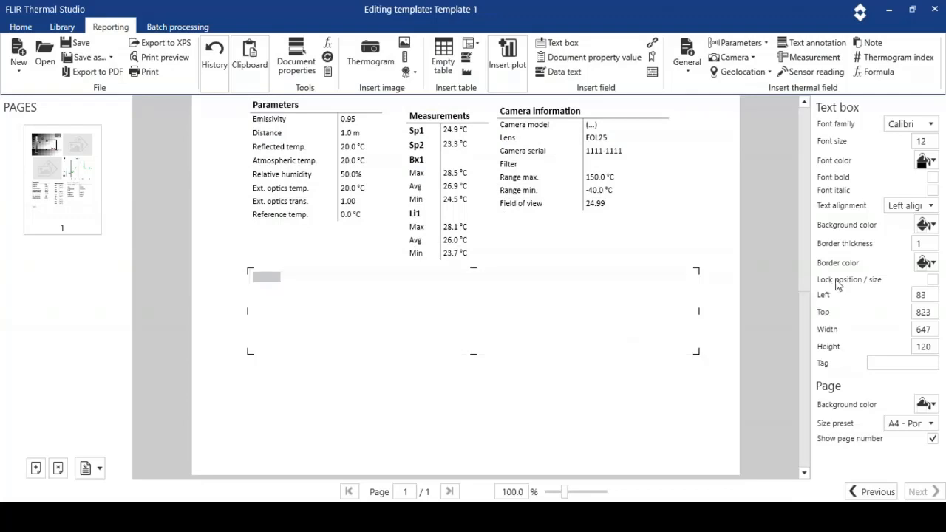
mouse_move(925, 263)
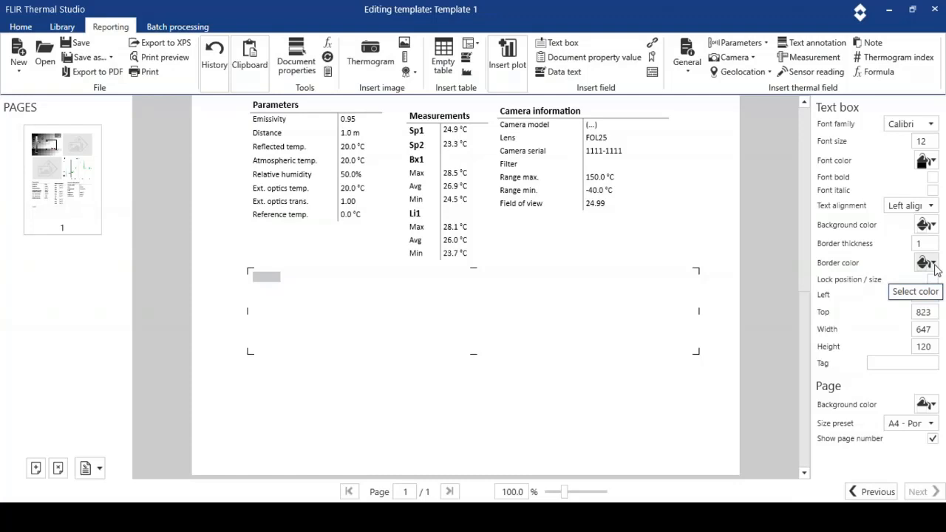
click(925, 262)
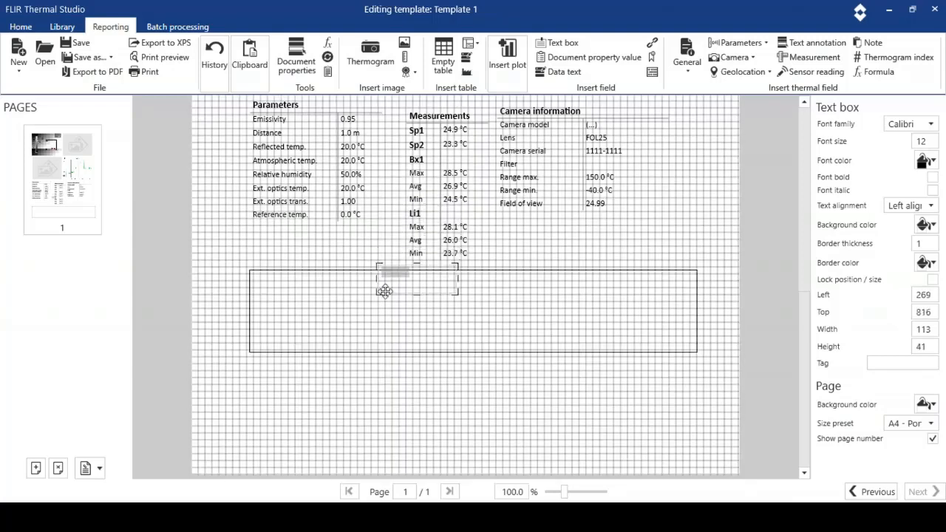
Add a small 'Recommendations:' label and position it in the bordered box's top-left corner.
drag(385, 288, 394, 386)
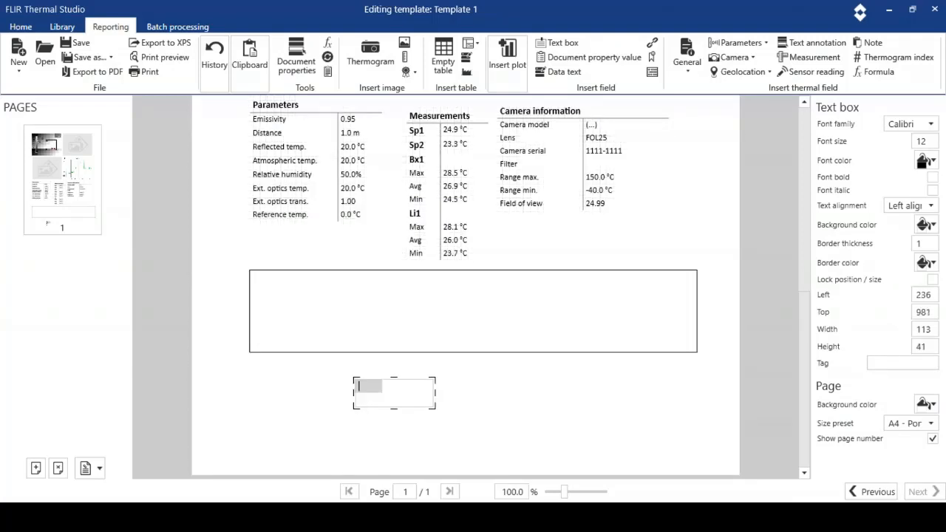
text(Recommendations:)
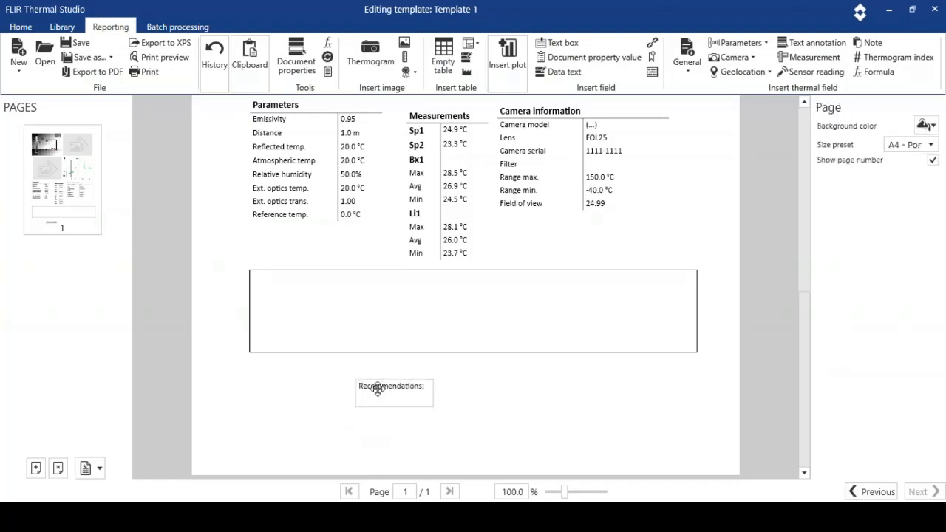
drag(394, 385, 288, 279)
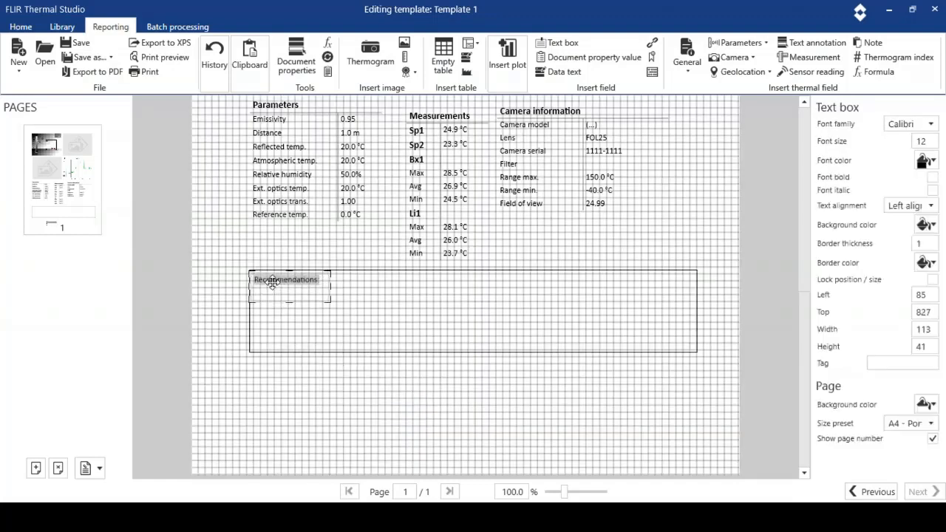
drag(284, 279, 286, 282)
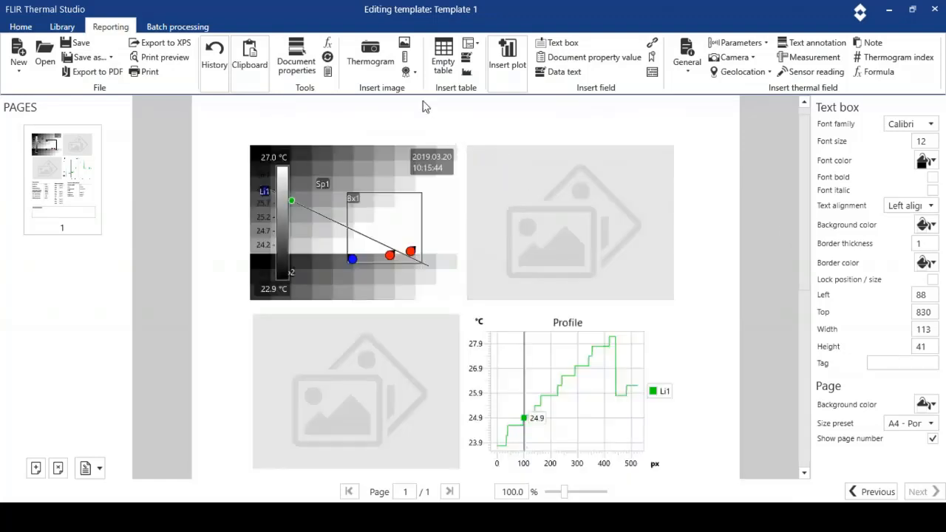
Insert a logo image placeholder, move it to the top-right corner and shrink it small.
click(408, 72)
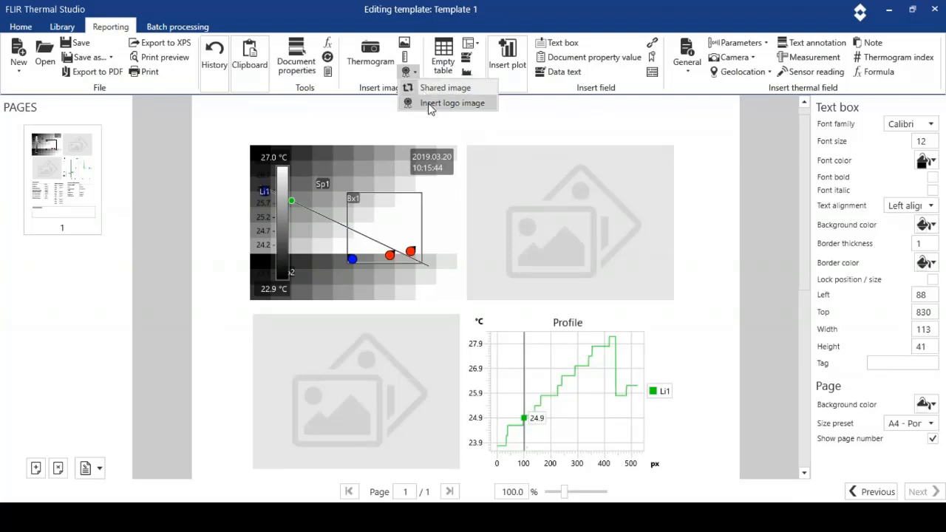
click(451, 102)
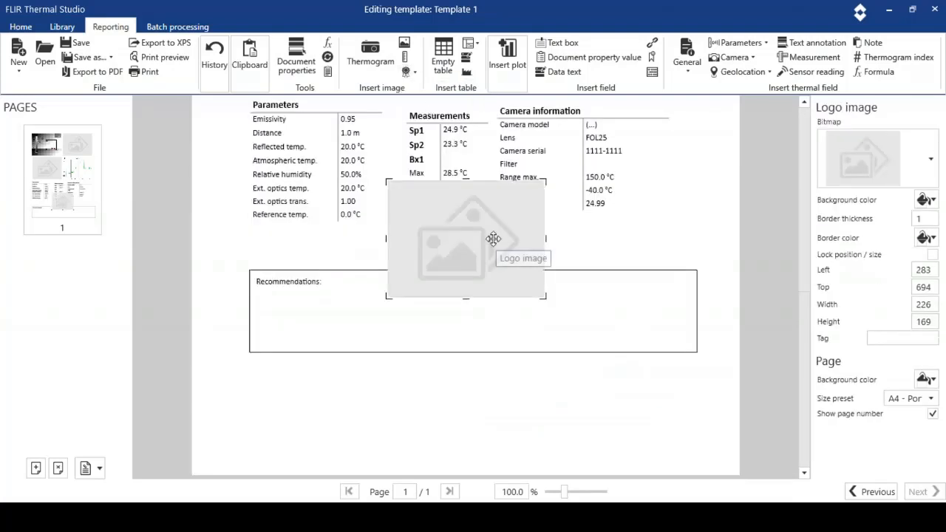
drag(466, 238, 576, 126)
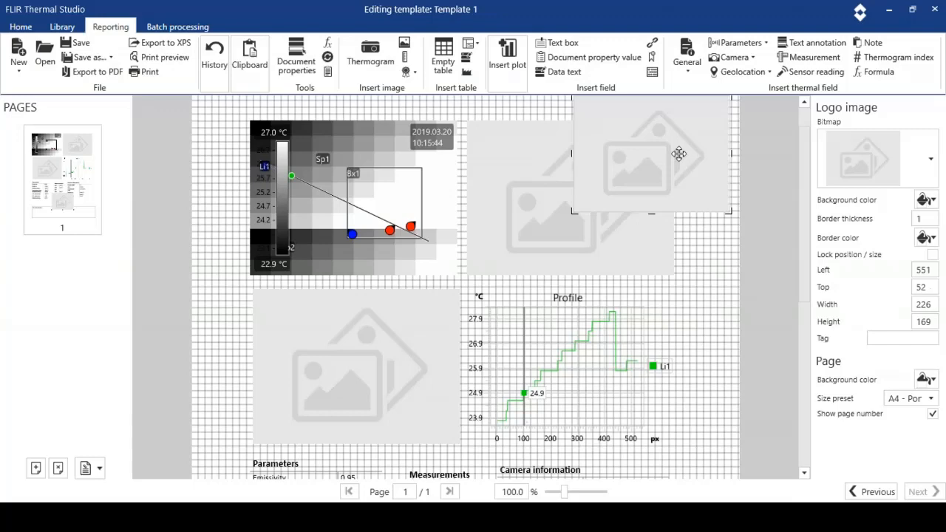
scroll(down, 3)
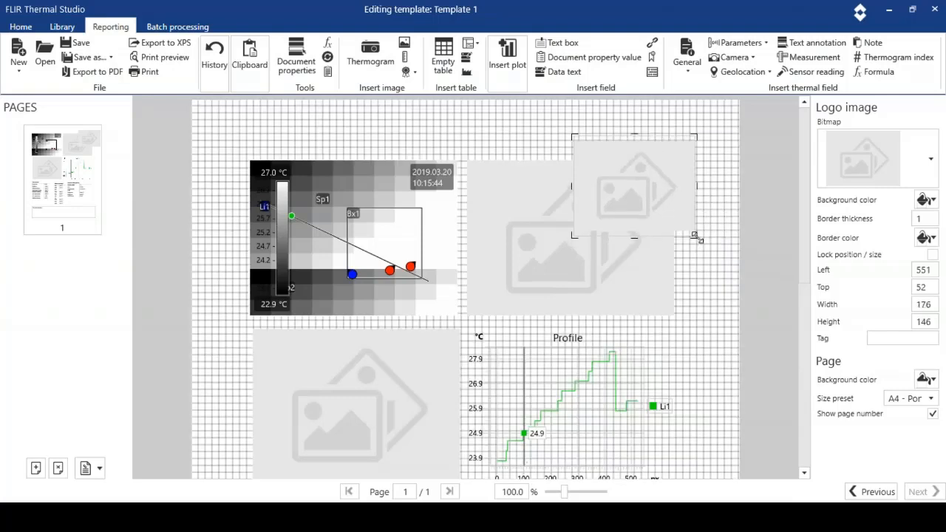
drag(695, 236, 663, 183)
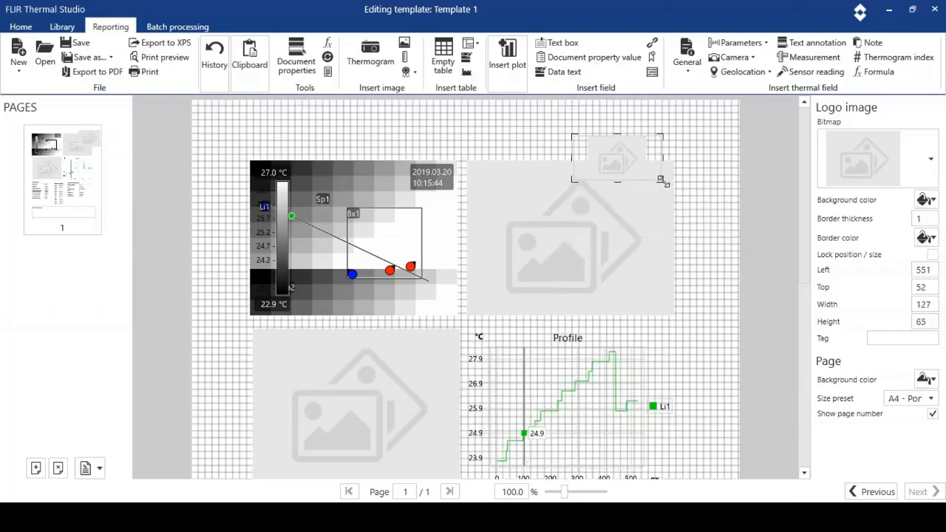
drag(617, 159, 684, 129)
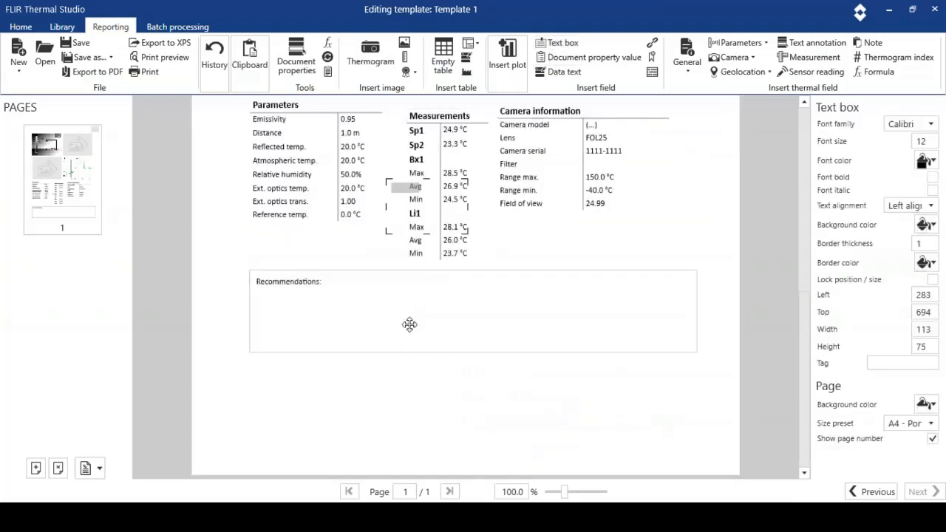
Add a 'Thermal Studio Training' title at font size 20, centered, at the top of the page.
scroll(down, 3)
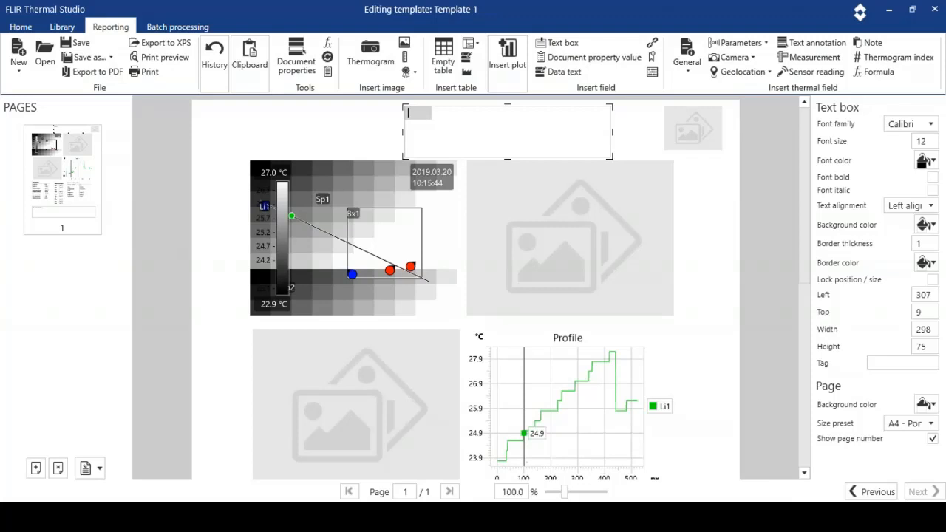
text(Thermal Studio Training)
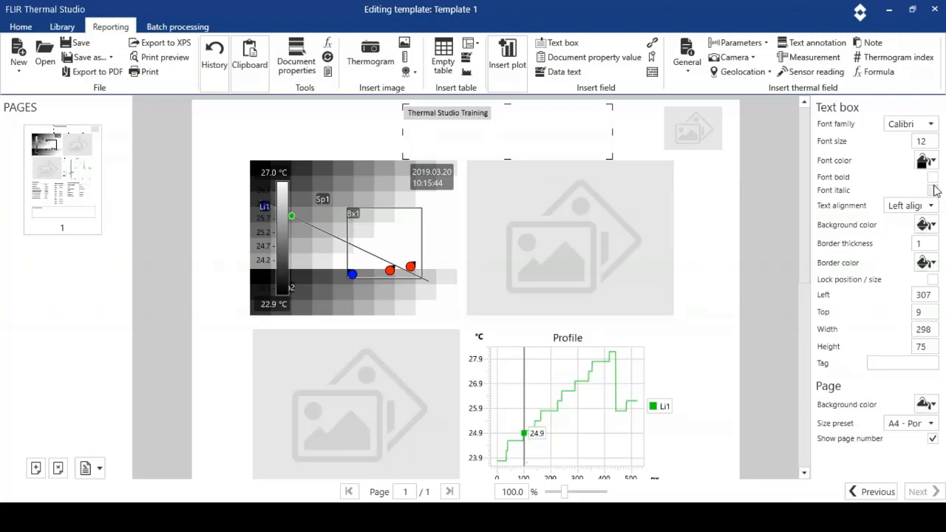
click(923, 141)
text(20)
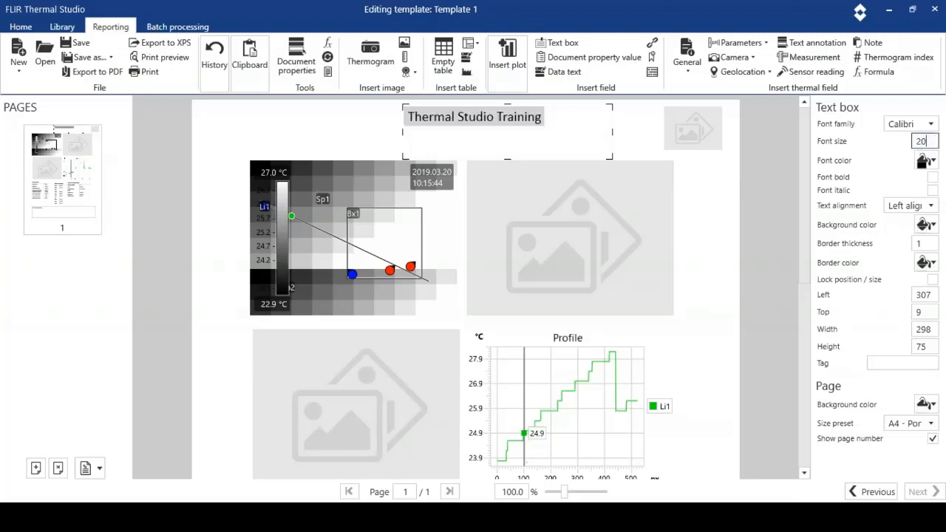
click(910, 205)
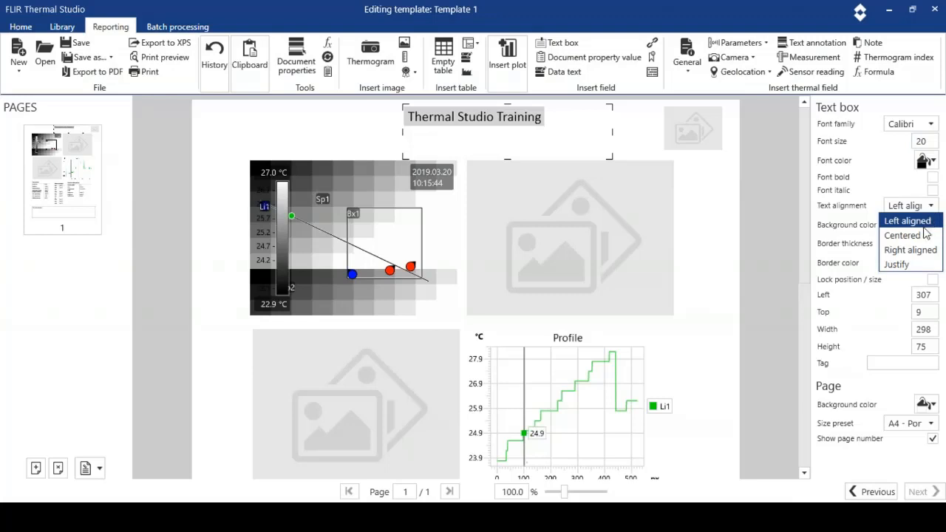
click(902, 236)
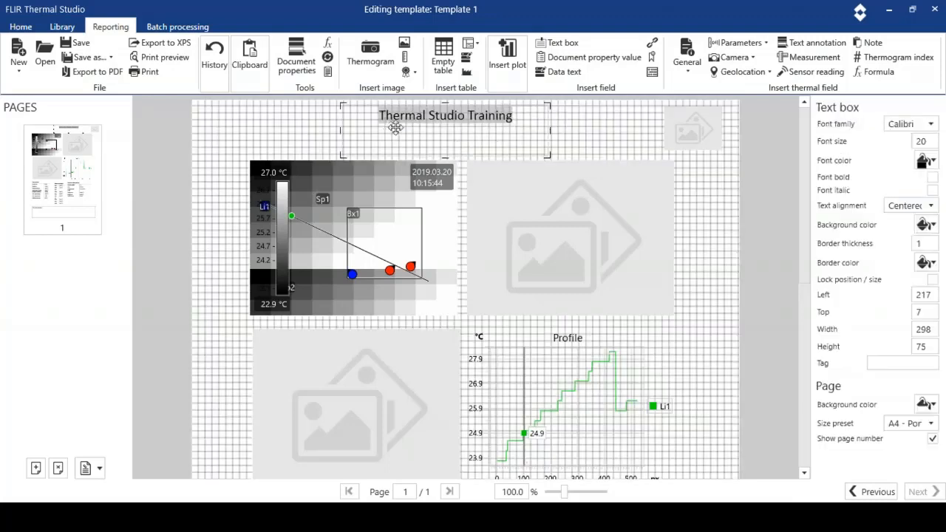
drag(396, 128, 420, 131)
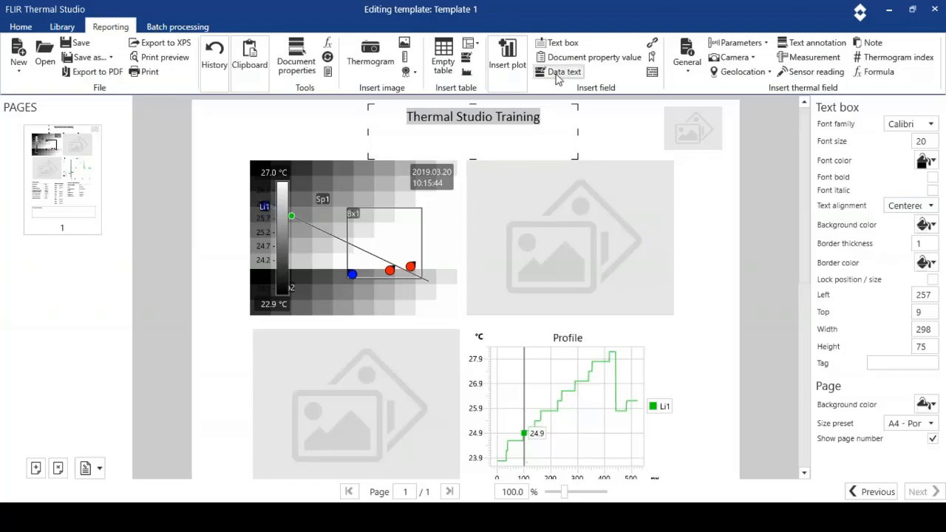
mouse_move(563, 71)
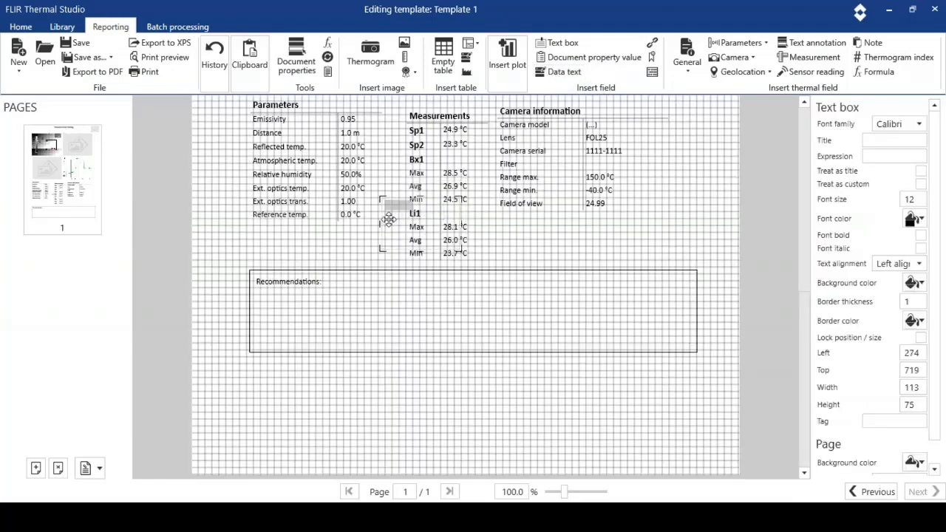
Place emissivity (0.95) and camera serial (1111-1111) fields below the recommendations box, plus another data field.
drag(388, 218, 262, 377)
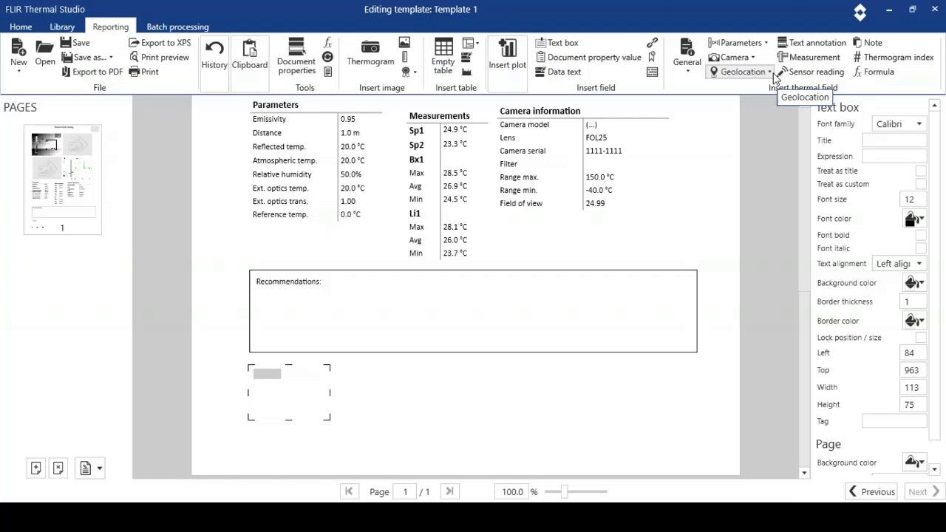
click(733, 57)
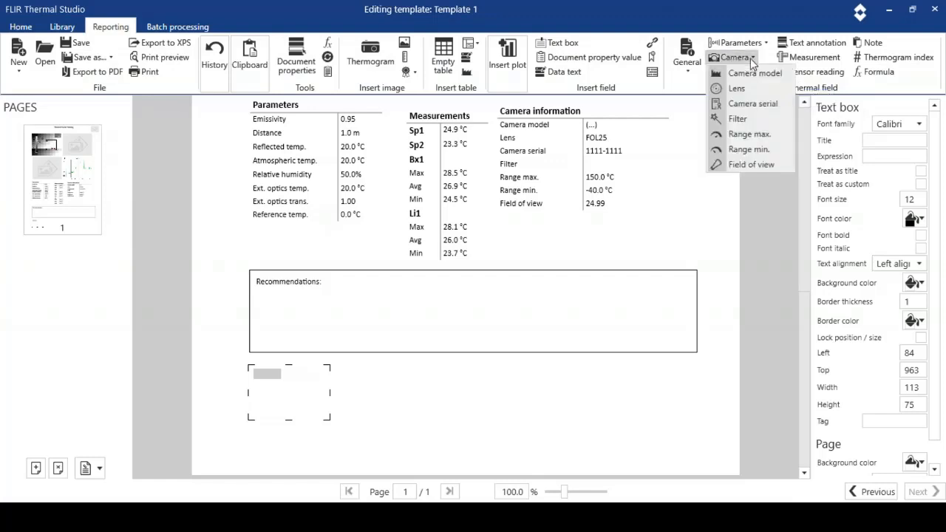
mouse_move(753, 103)
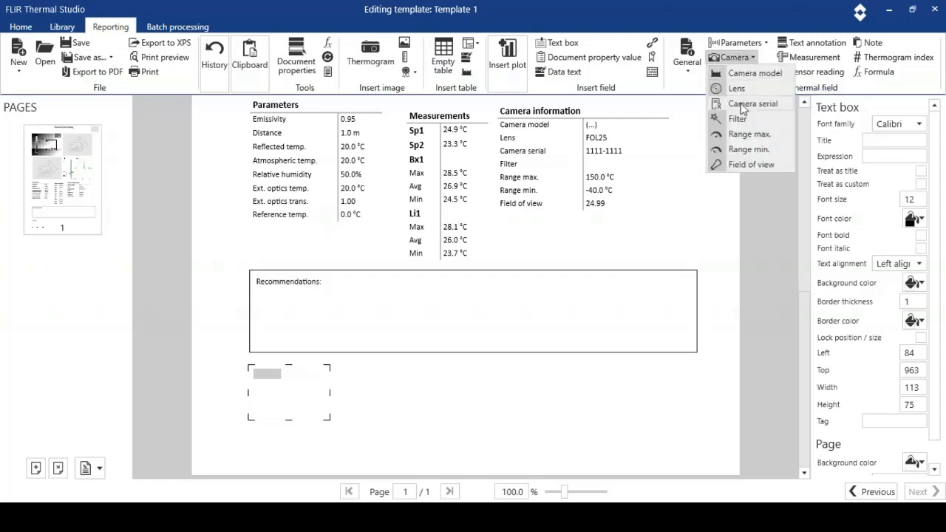
click(753, 104)
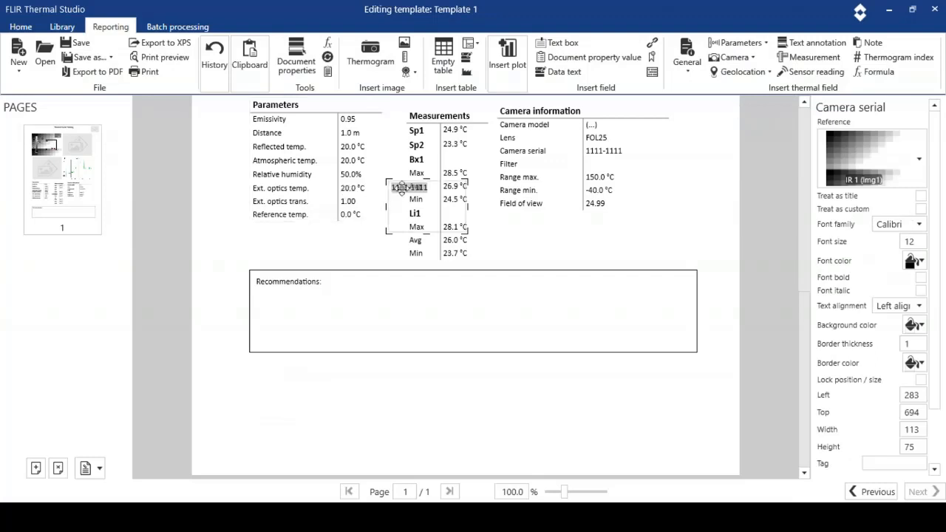
drag(398, 187, 266, 366)
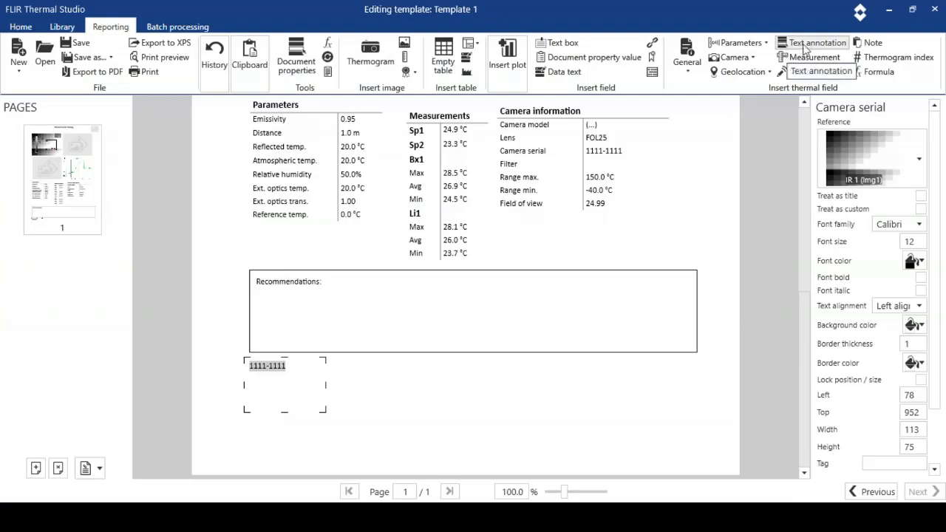
click(737, 43)
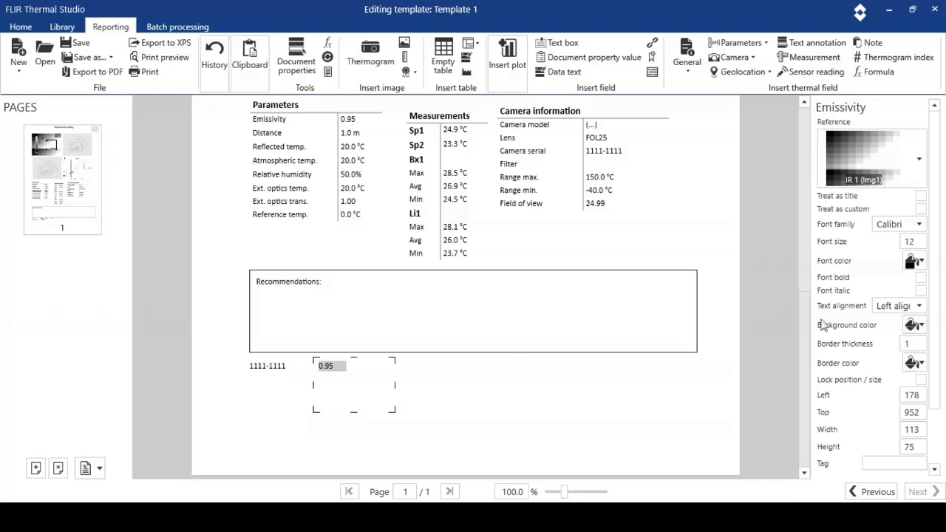
mouse_move(811, 71)
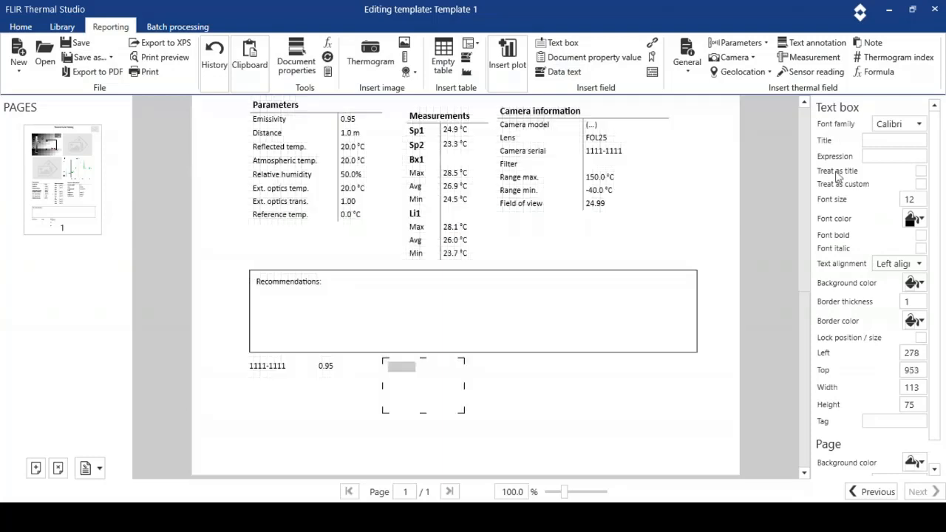
mouse_move(880, 71)
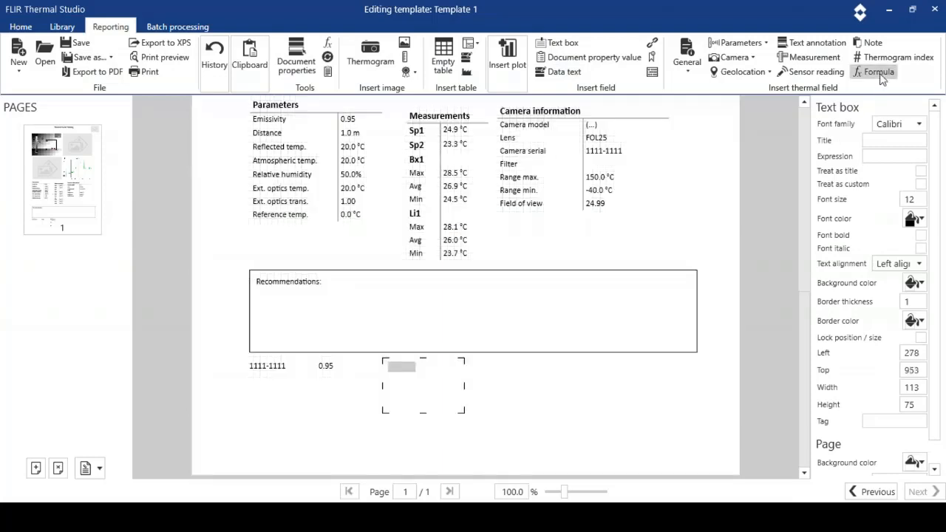
Add a 'Difference in temperature between two spotmeters' formula field (1.6) beside the emissivity value.
click(878, 72)
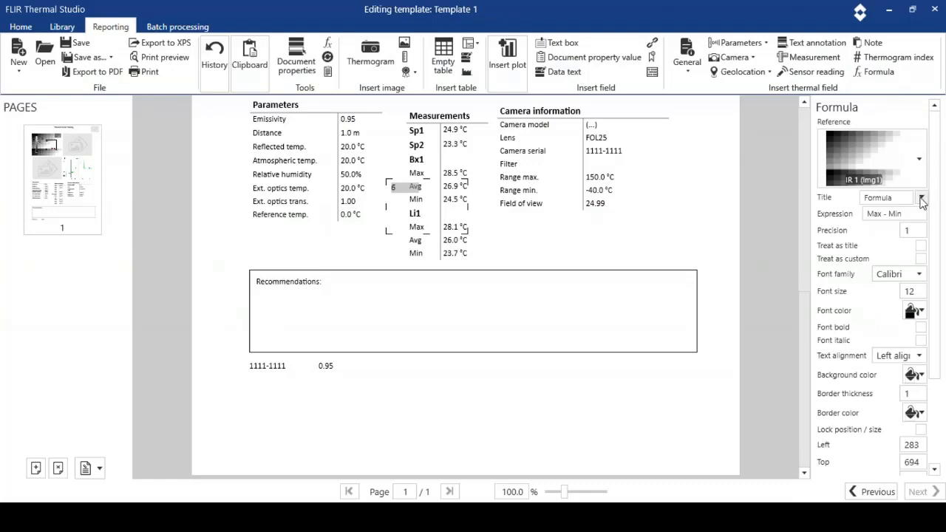
click(921, 197)
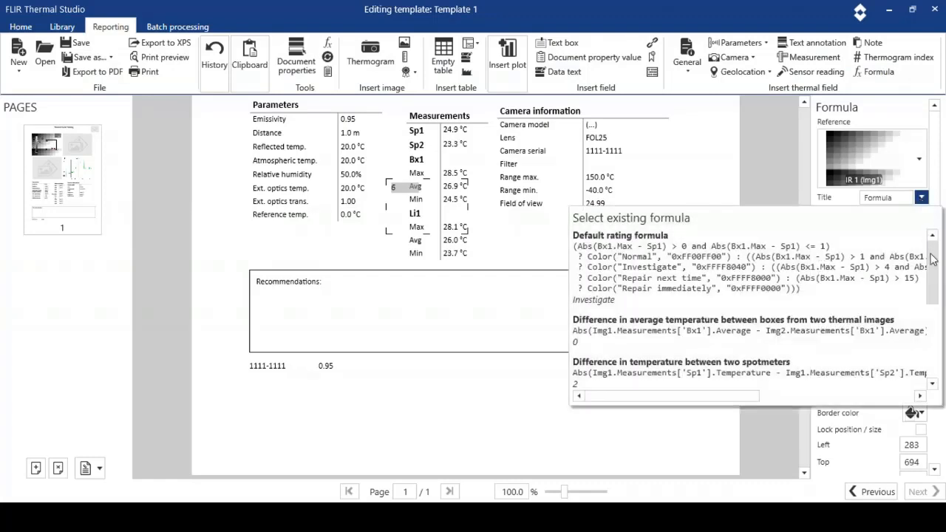
scroll(down, 3)
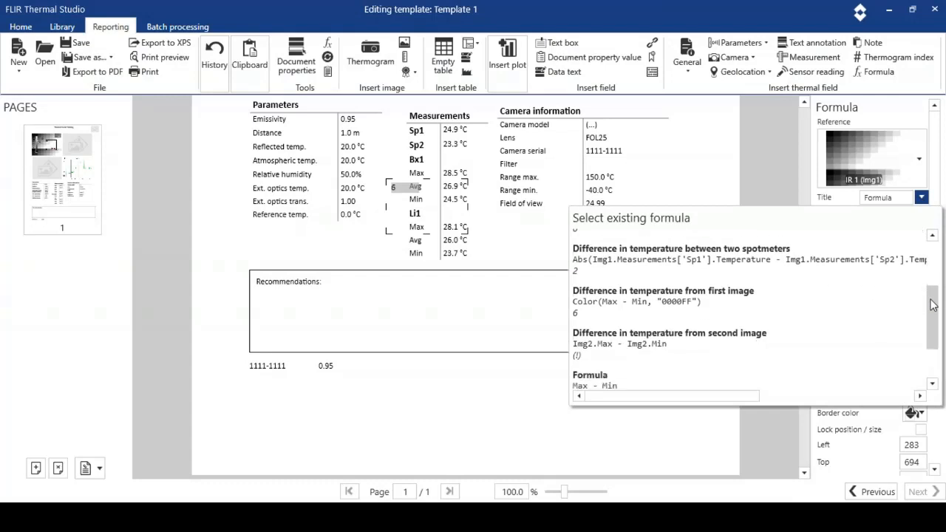
scroll(down, 3)
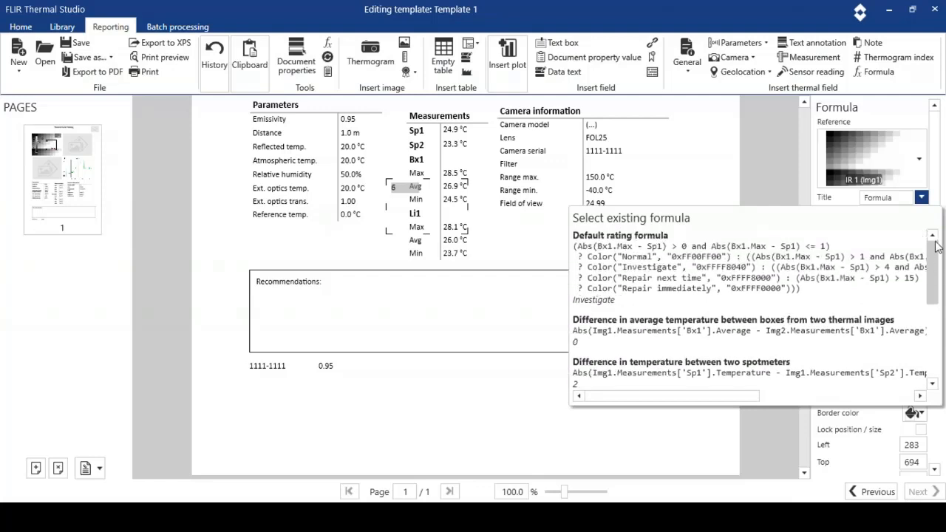
scroll(down, 3)
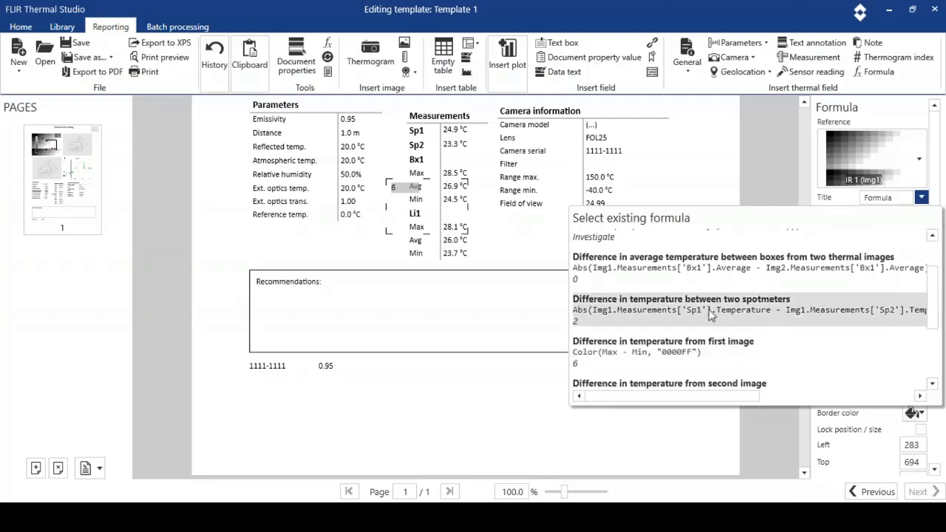
click(681, 310)
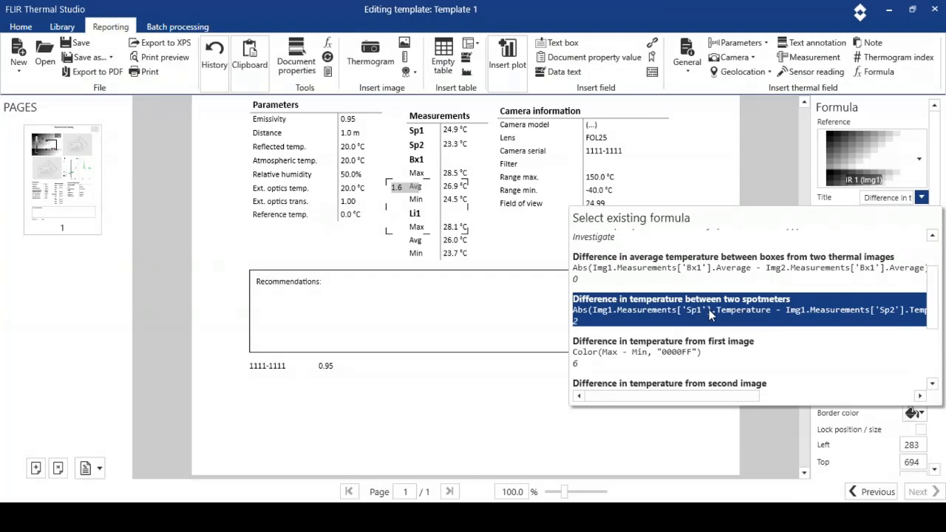
mouse_move(770, 176)
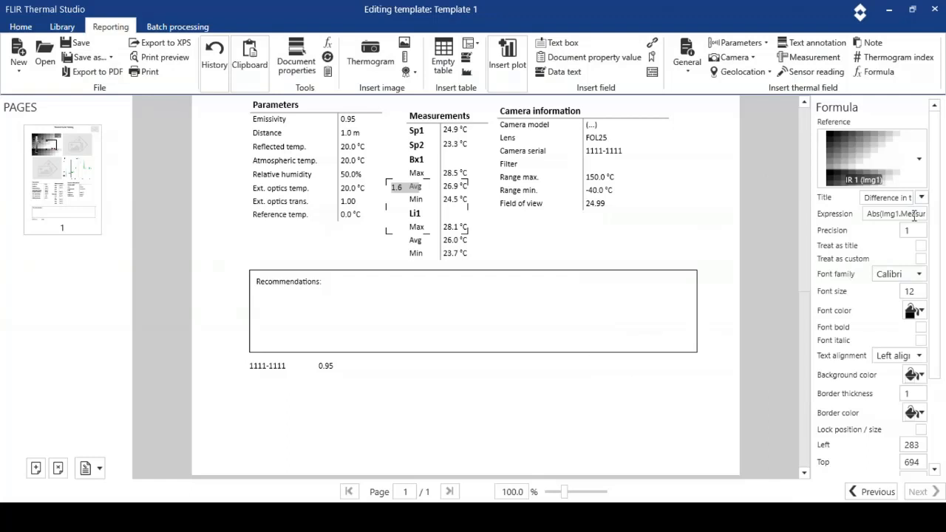
mouse_move(408, 196)
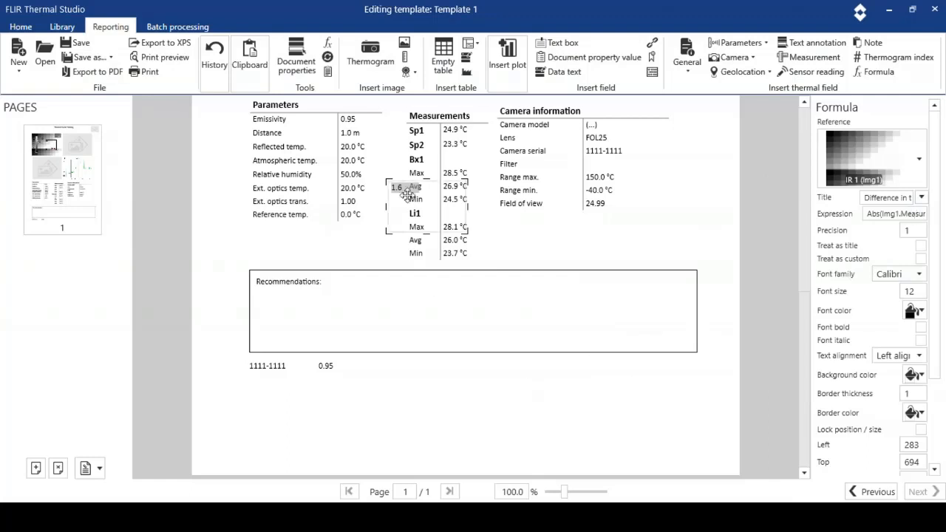
drag(406, 194, 392, 369)
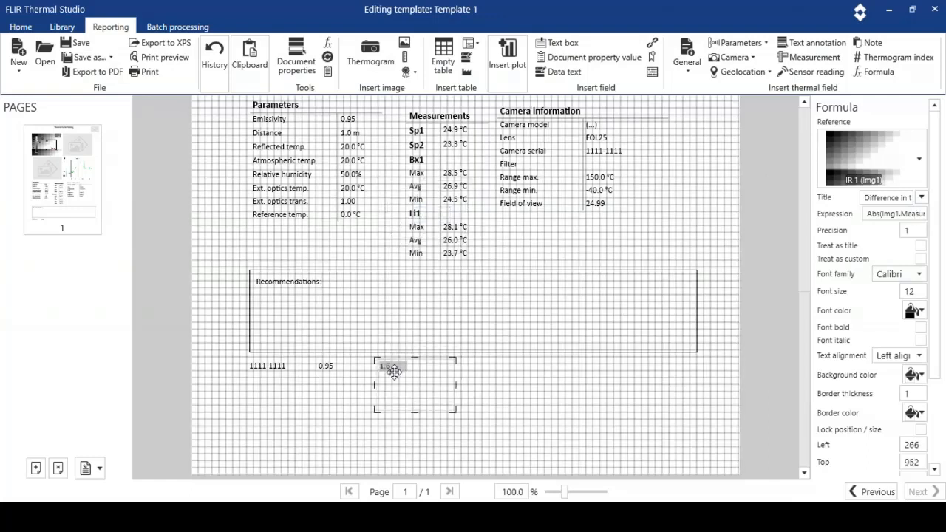